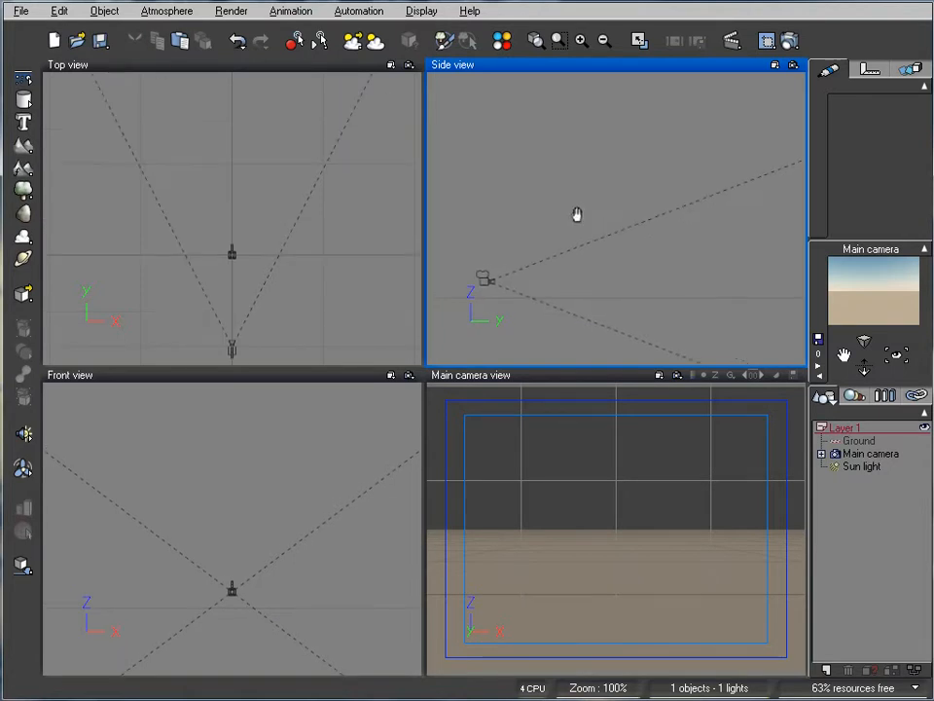
Create a new scene using the Default spectral atmosphere and accept its settings
left_click(168, 11)
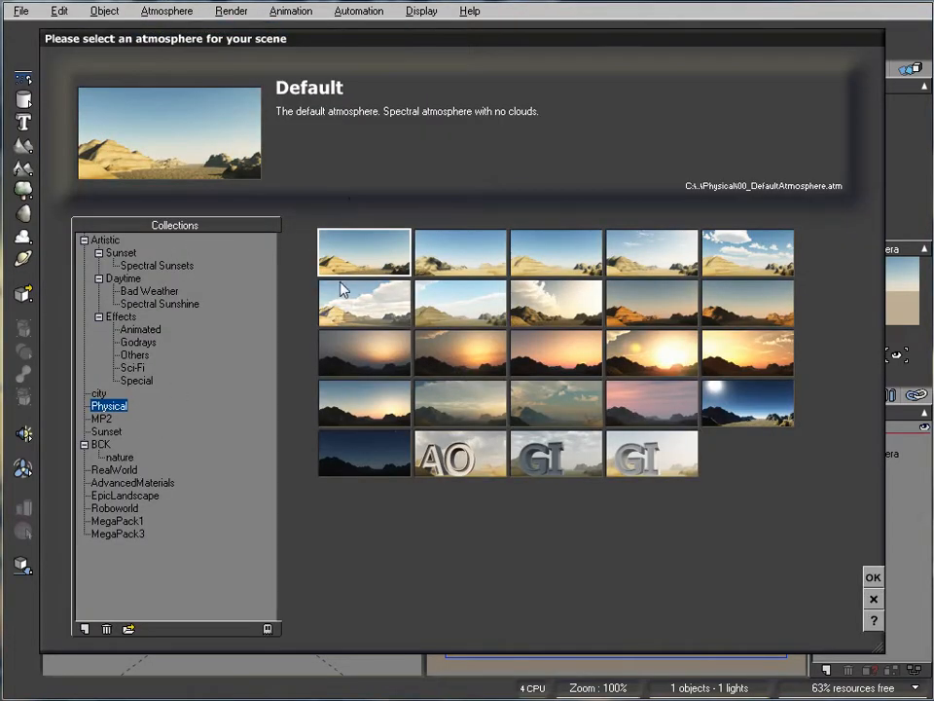
left_click(873, 577)
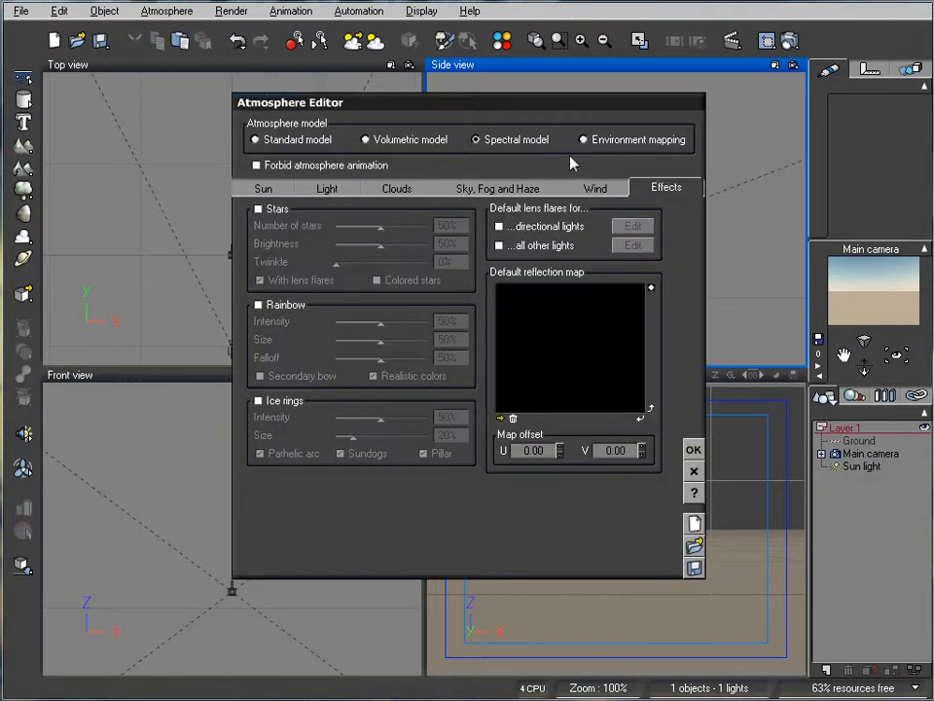
mouse_move(521, 139)
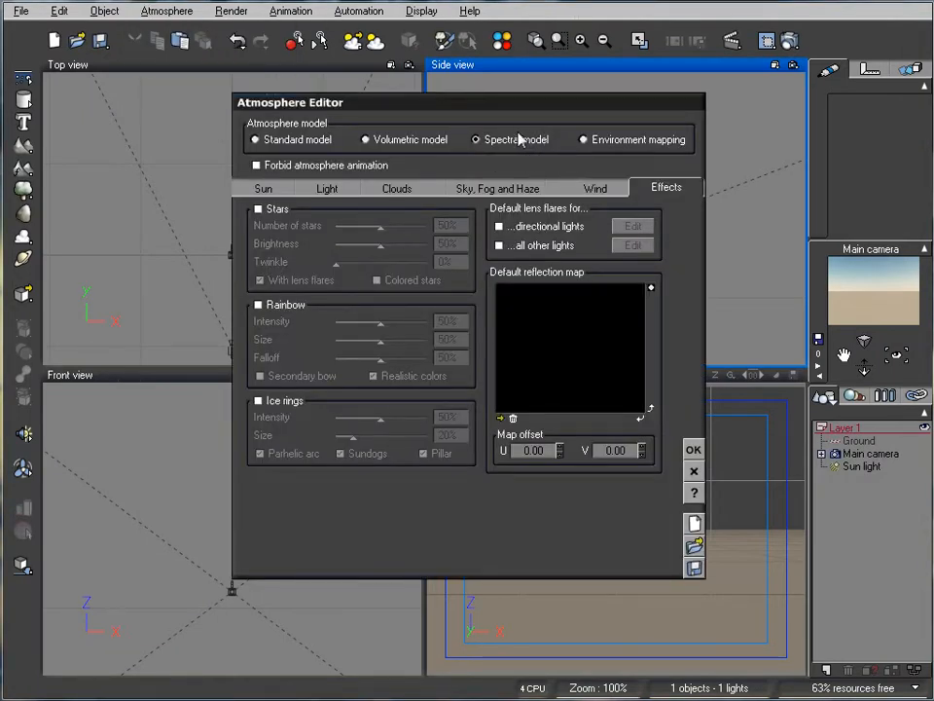
left_click(693, 449)
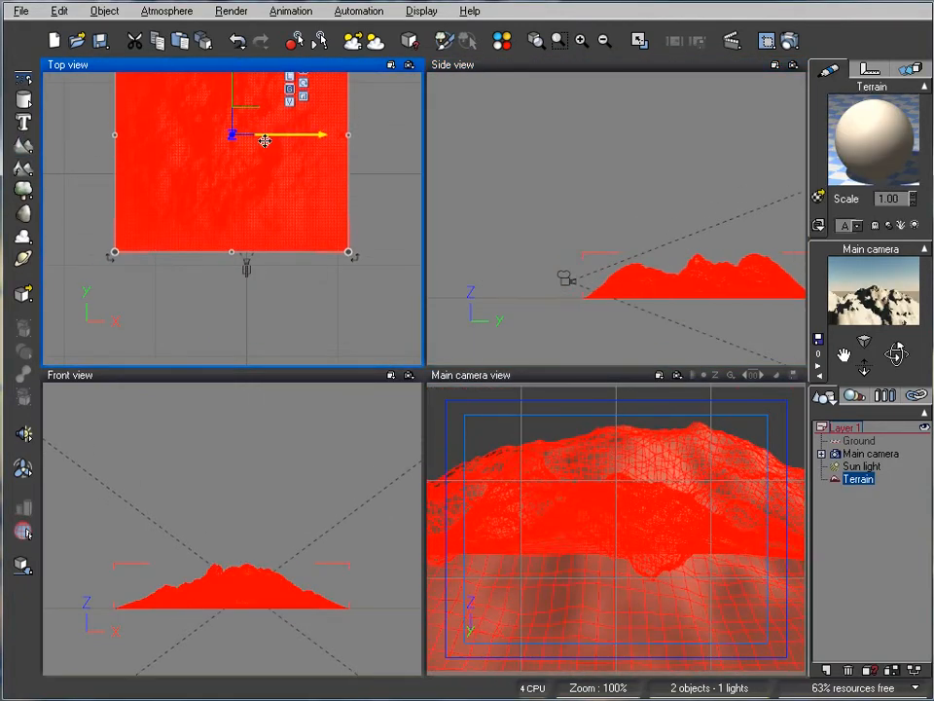
Shape three terrains in the Terrain Editor: two Mountains and one Peak
right_click(264, 141)
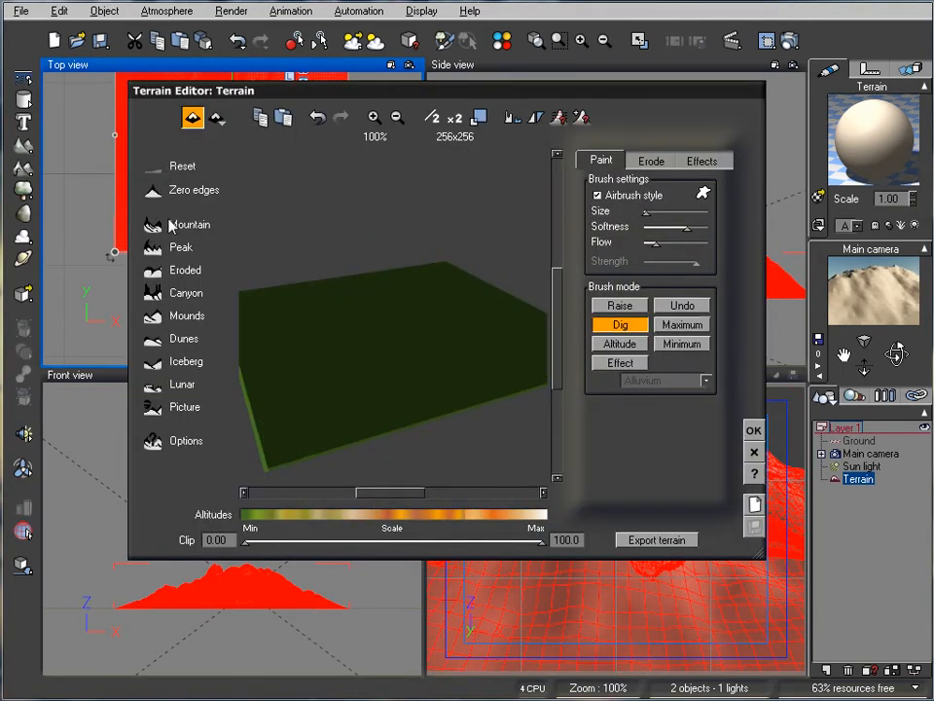
left_click(753, 430)
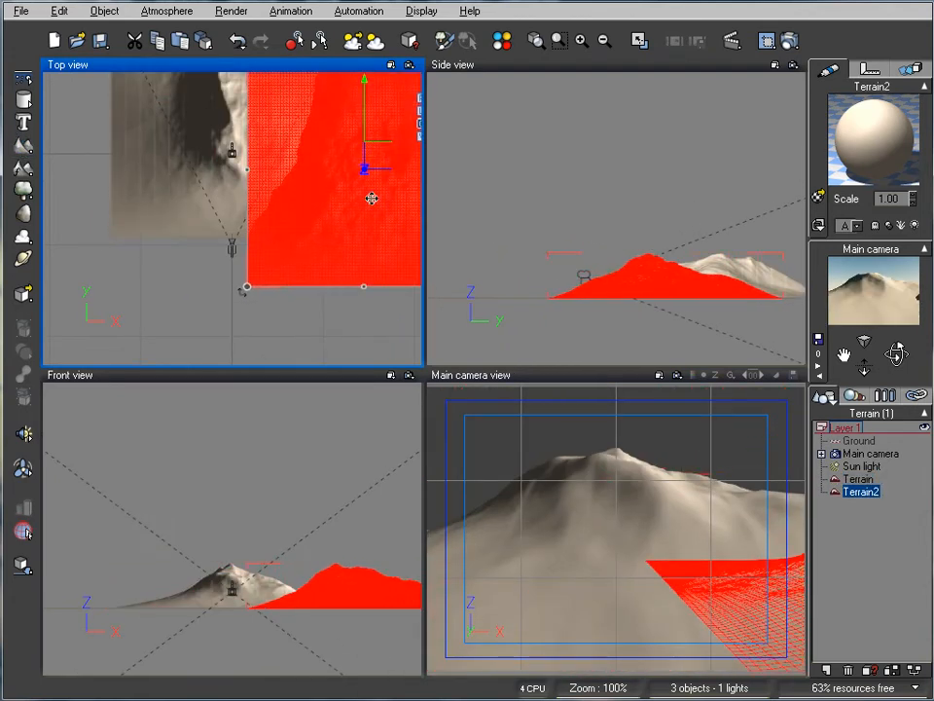
right_click(371, 199)
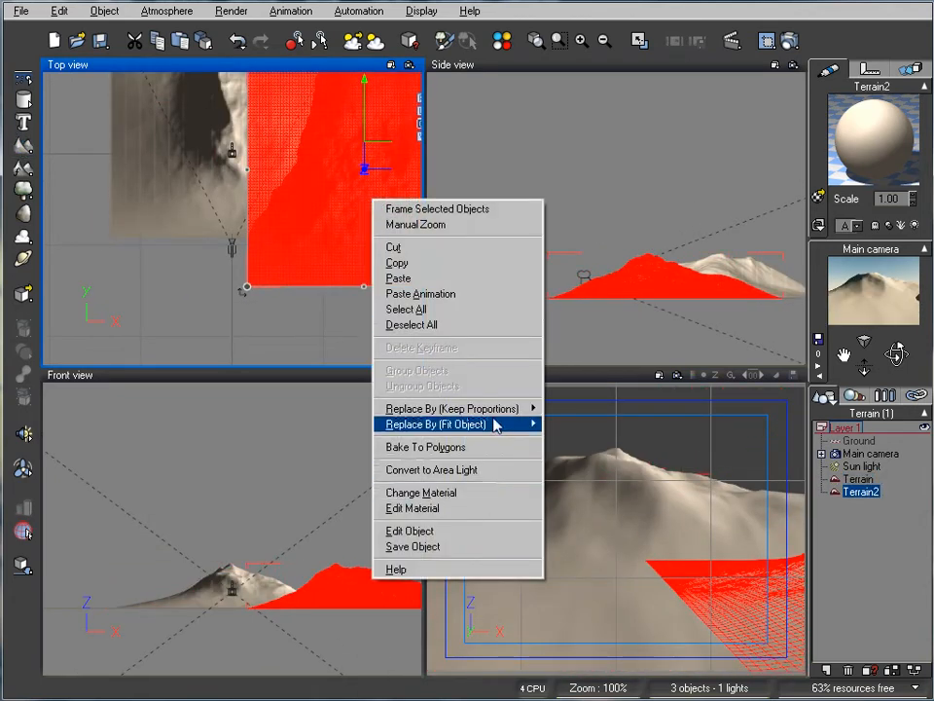
left_click(413, 547)
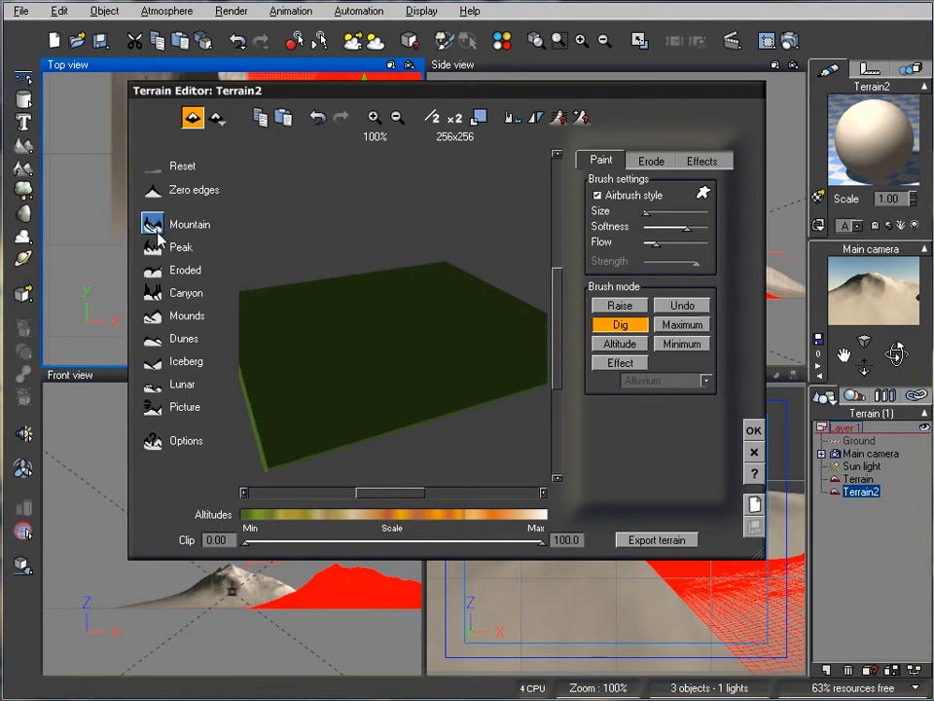
left_click(753, 429)
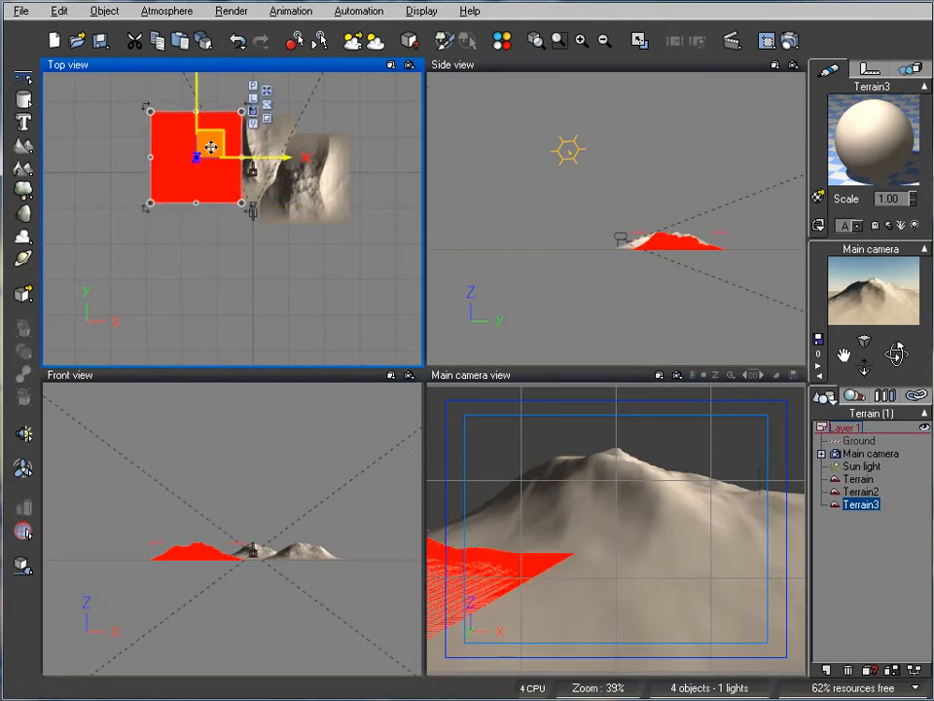
right_click(205, 165)
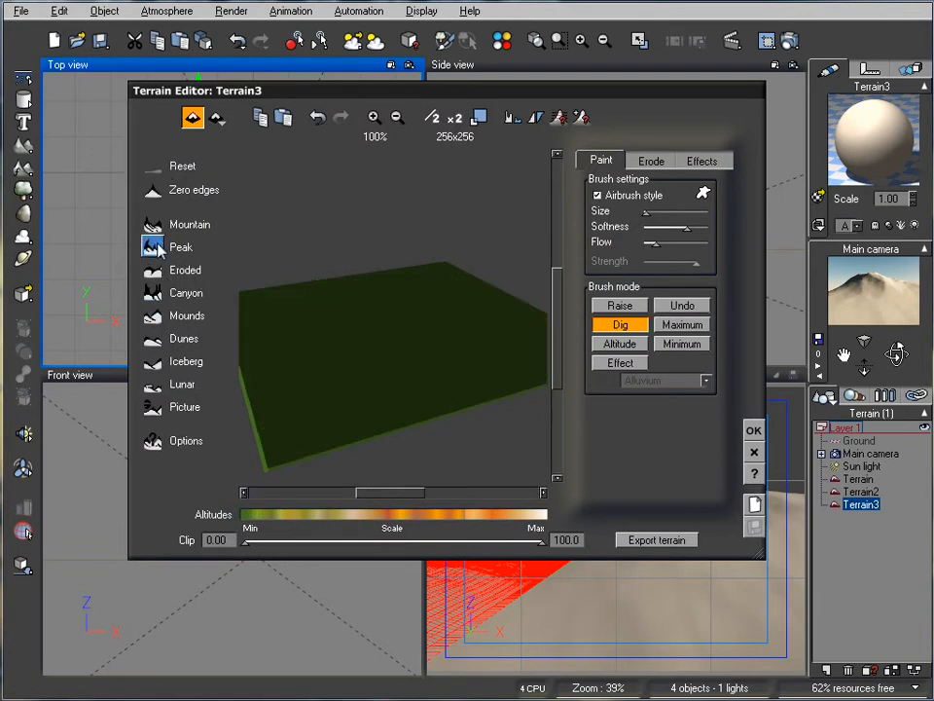
left_click(753, 429)
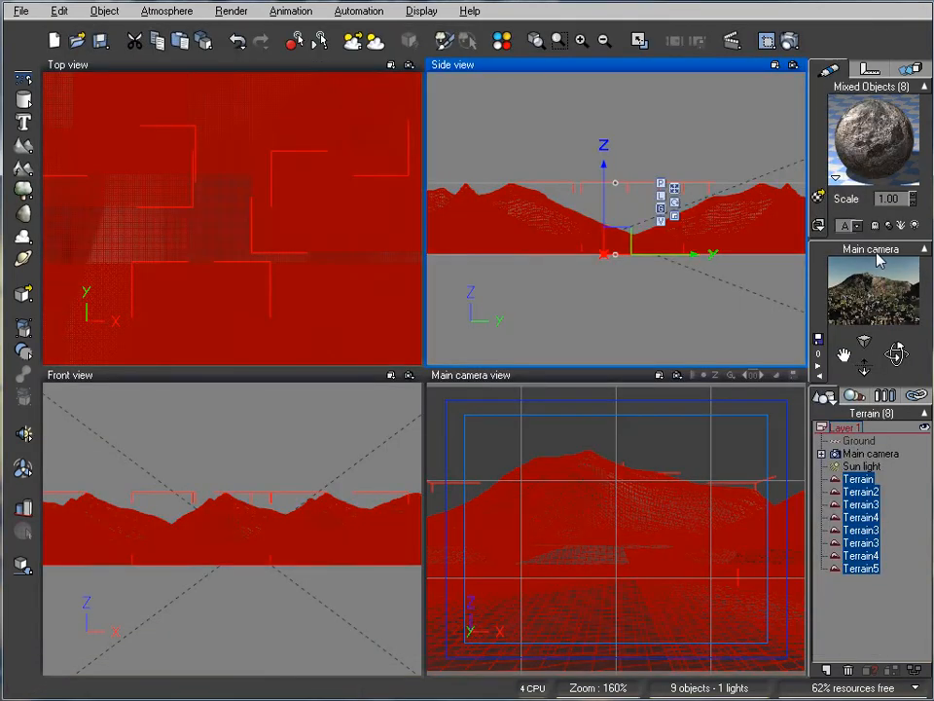
Add a Cloud Front layer on the Atmosphere Editor's Clouds tab
left_click(176, 11)
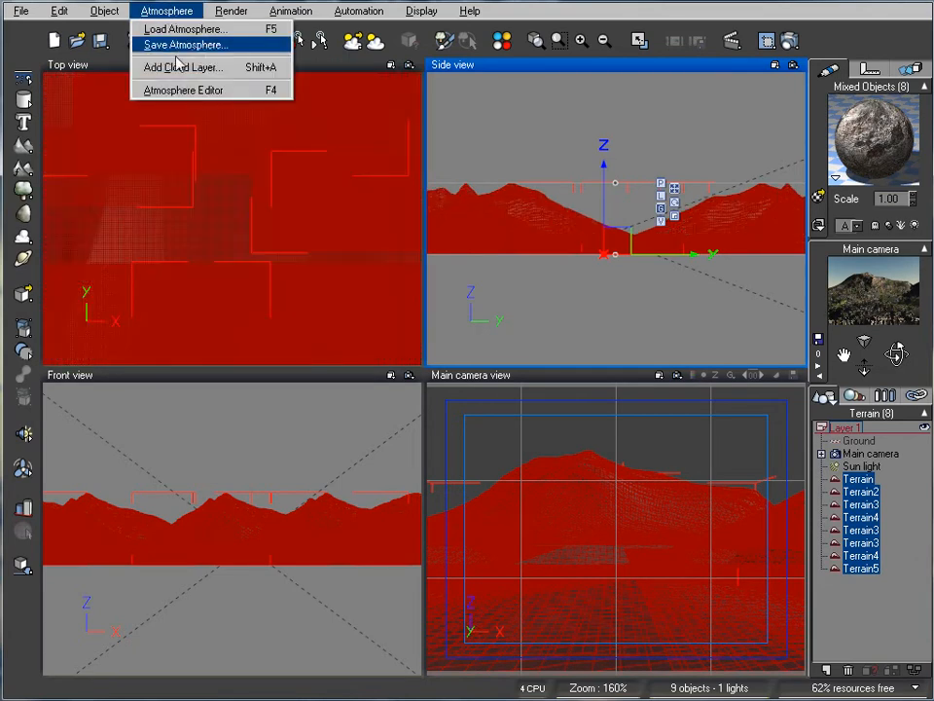
left_click(198, 90)
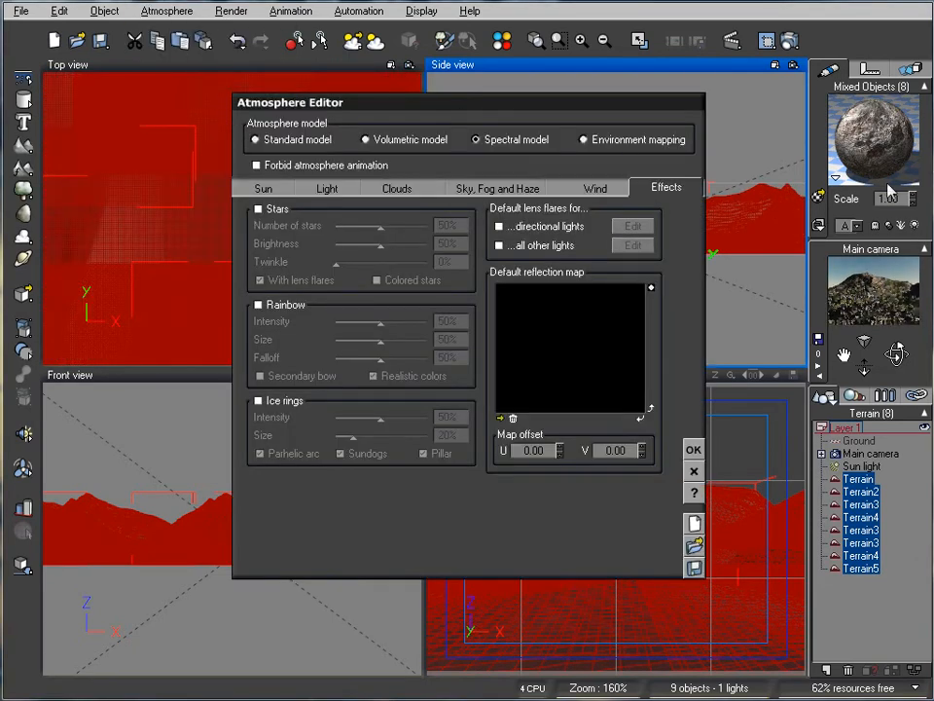
left_click(396, 188)
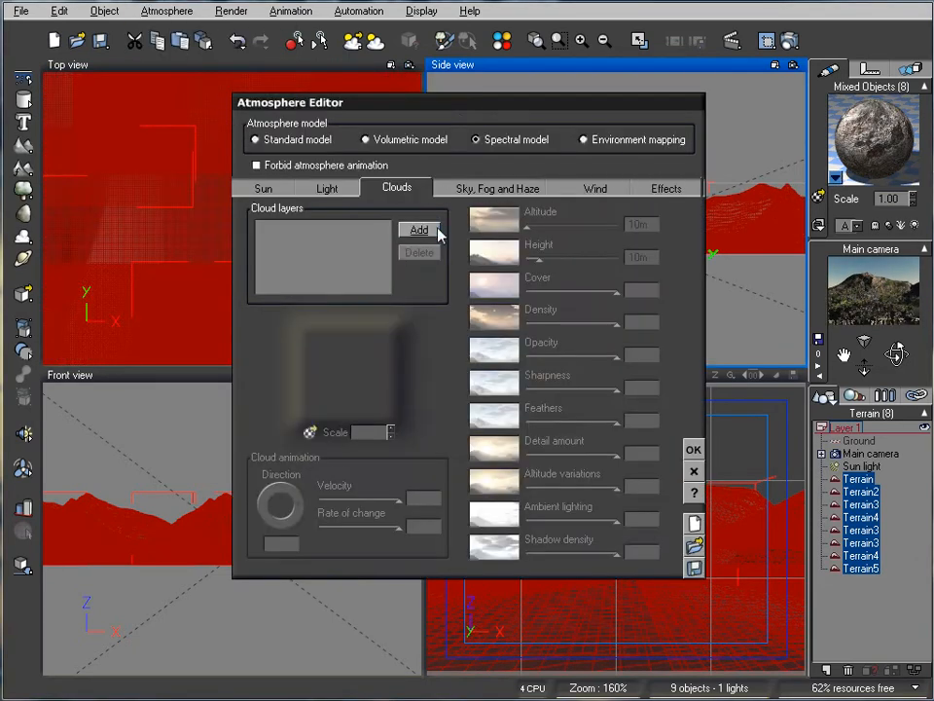
left_click(419, 228)
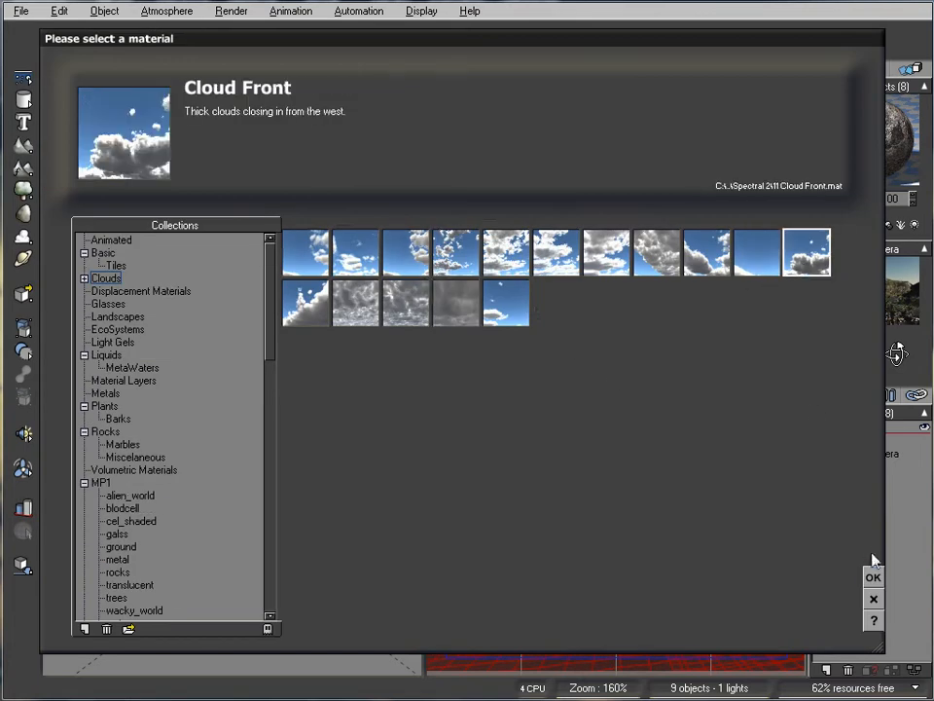
left_click(873, 578)
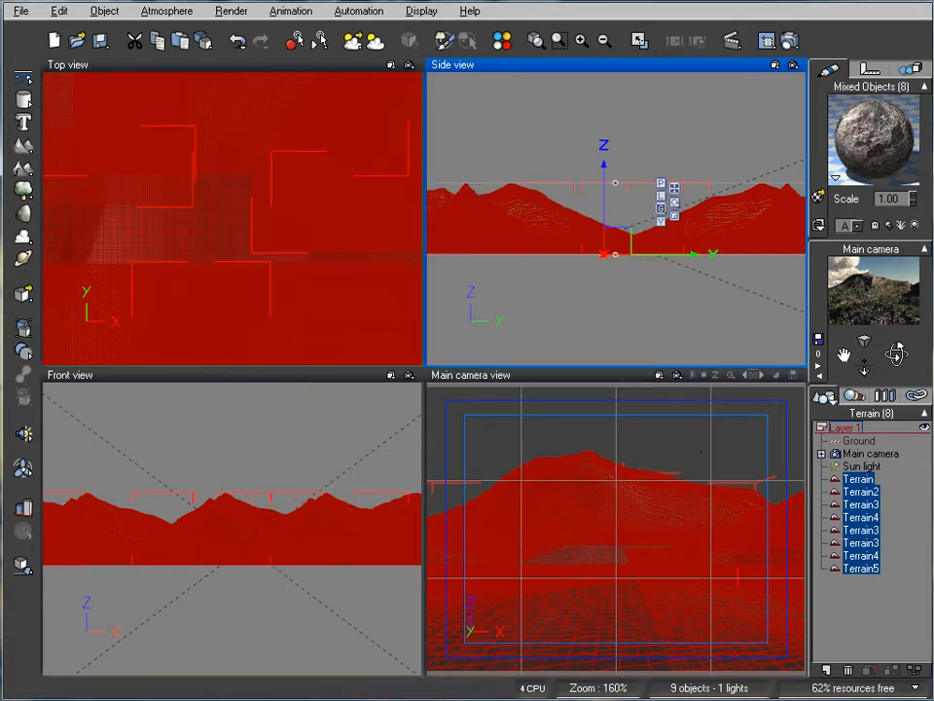
mouse_move(897, 183)
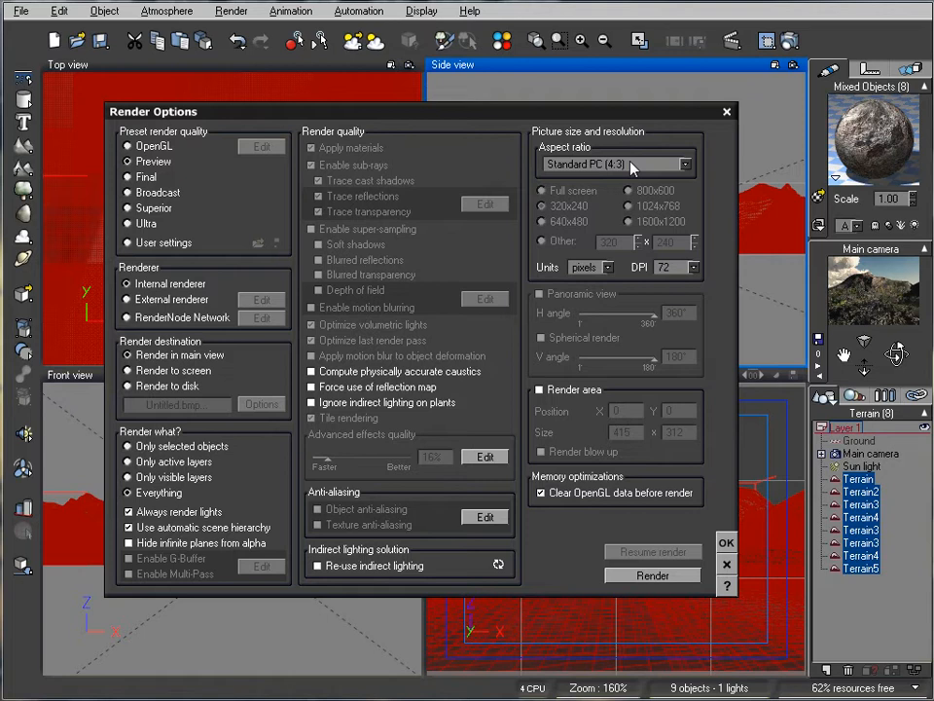
mouse_move(510, 292)
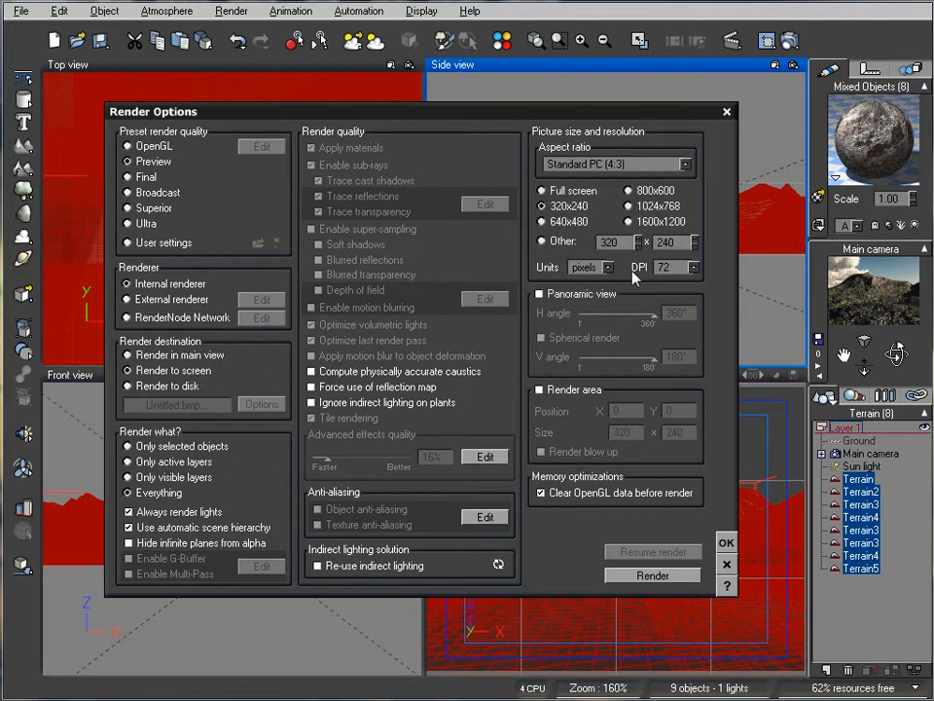
Render a Final-quality spherical panoramic view at 960×480
left_click(685, 163)
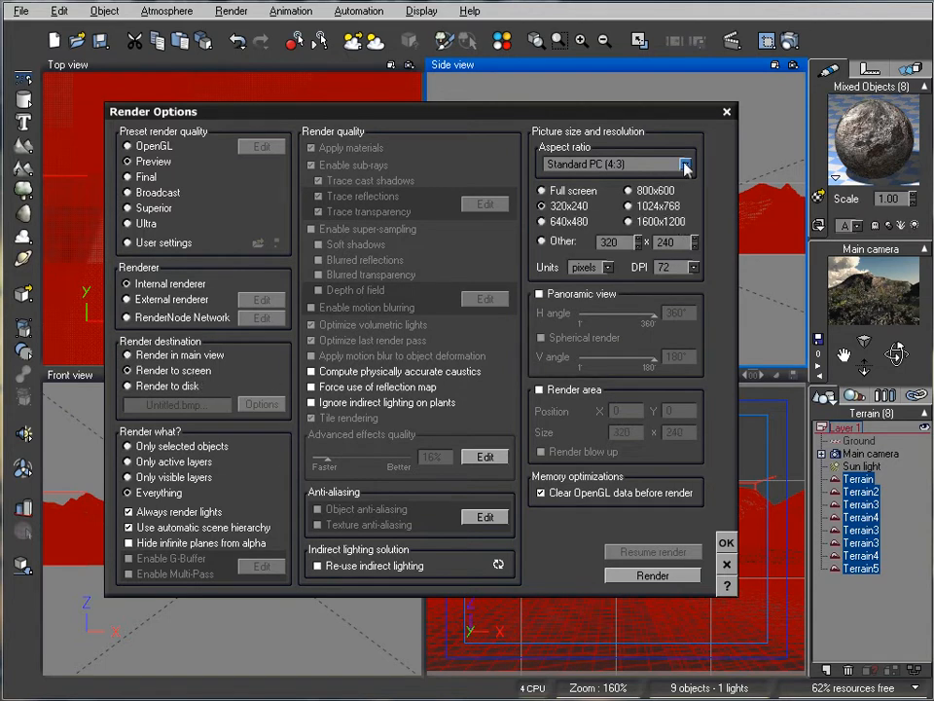
mouse_move(577, 302)
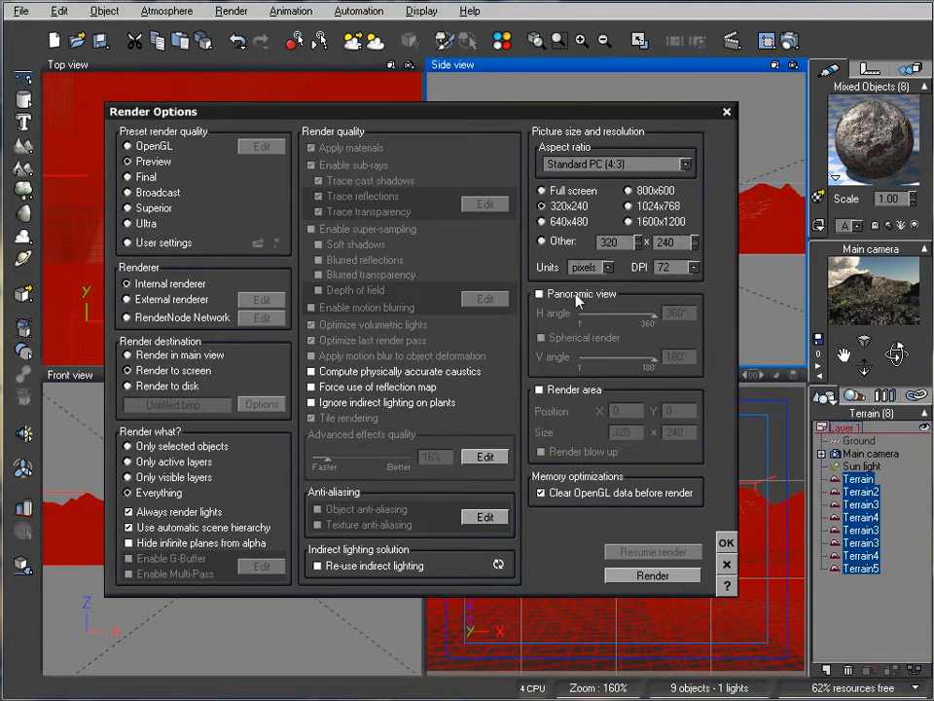
left_click(540, 293)
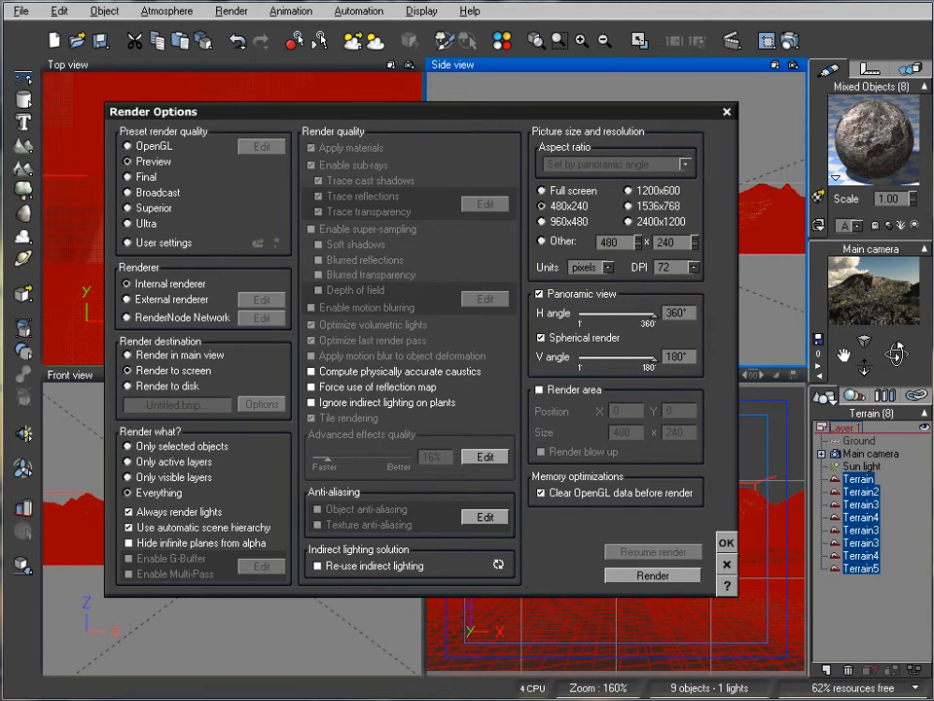
mouse_move(864, 263)
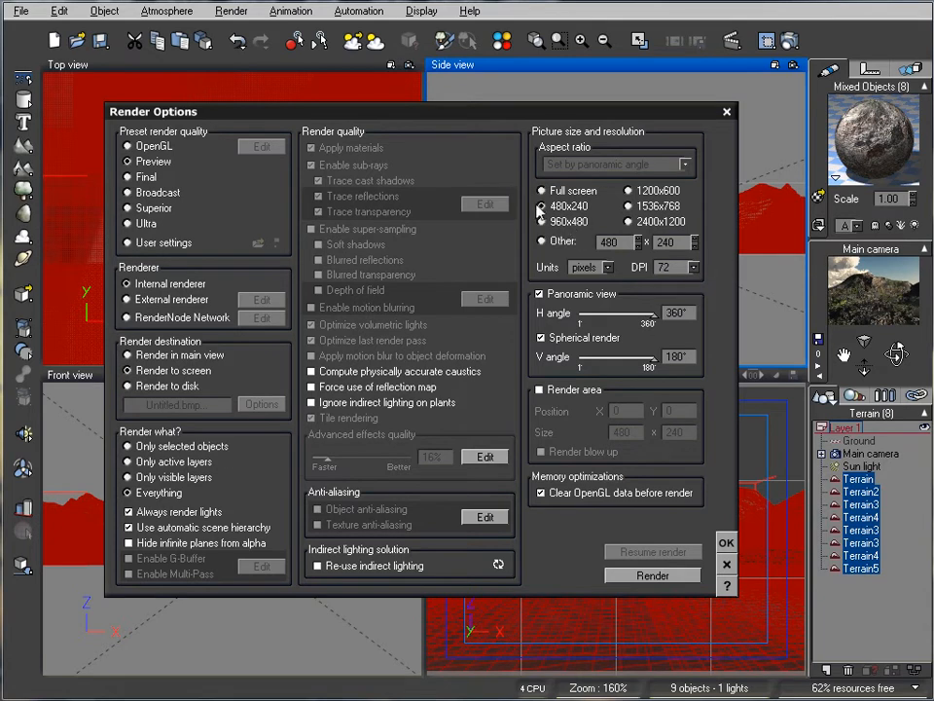
mouse_move(526, 212)
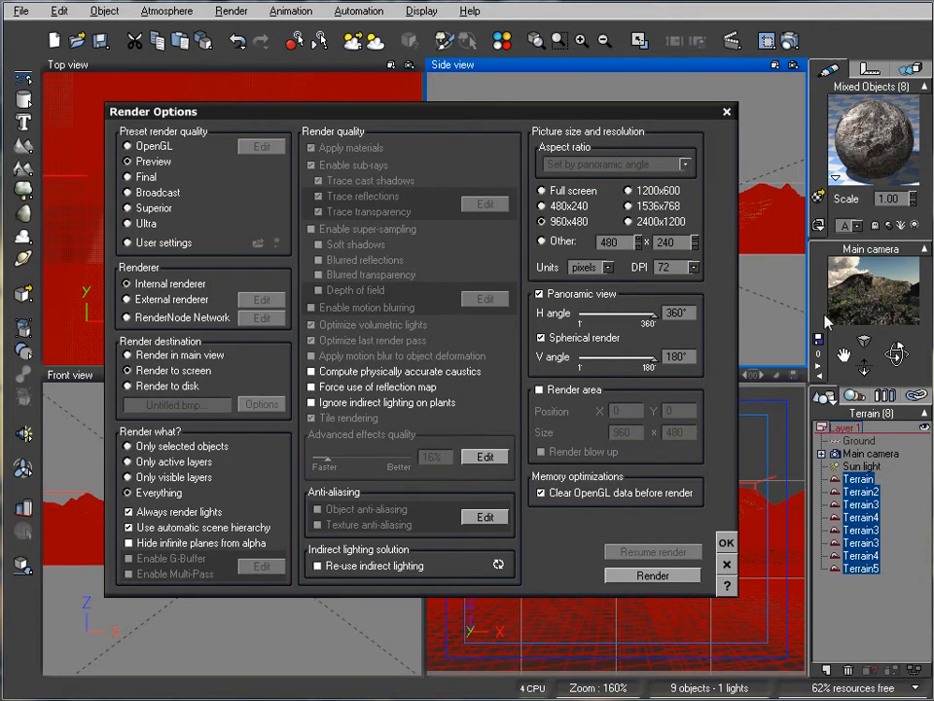
mouse_move(915, 282)
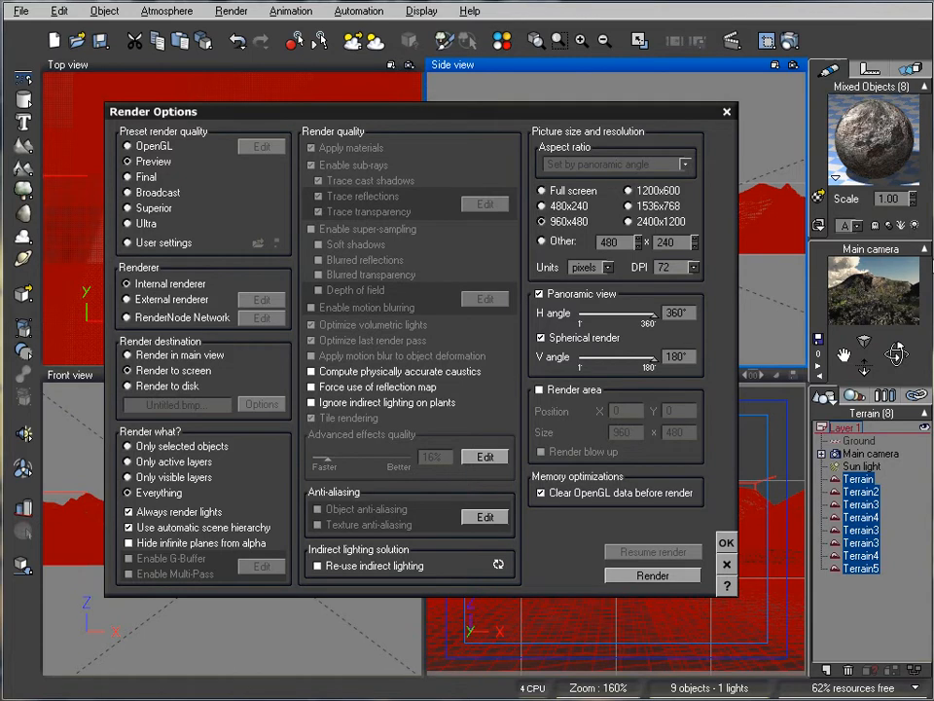
left_click(128, 162)
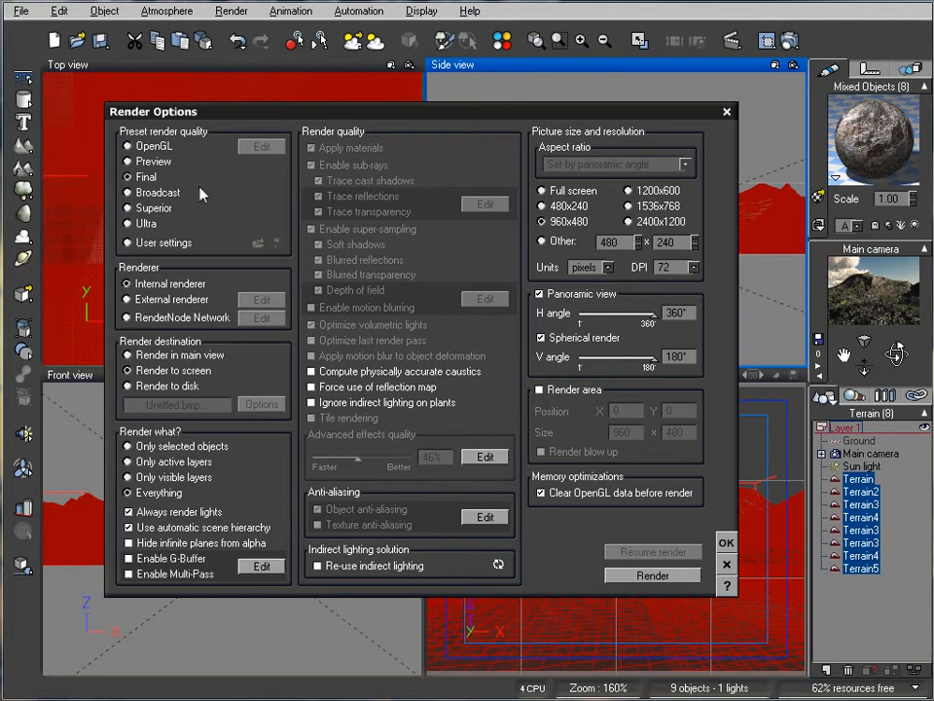
mouse_move(652, 575)
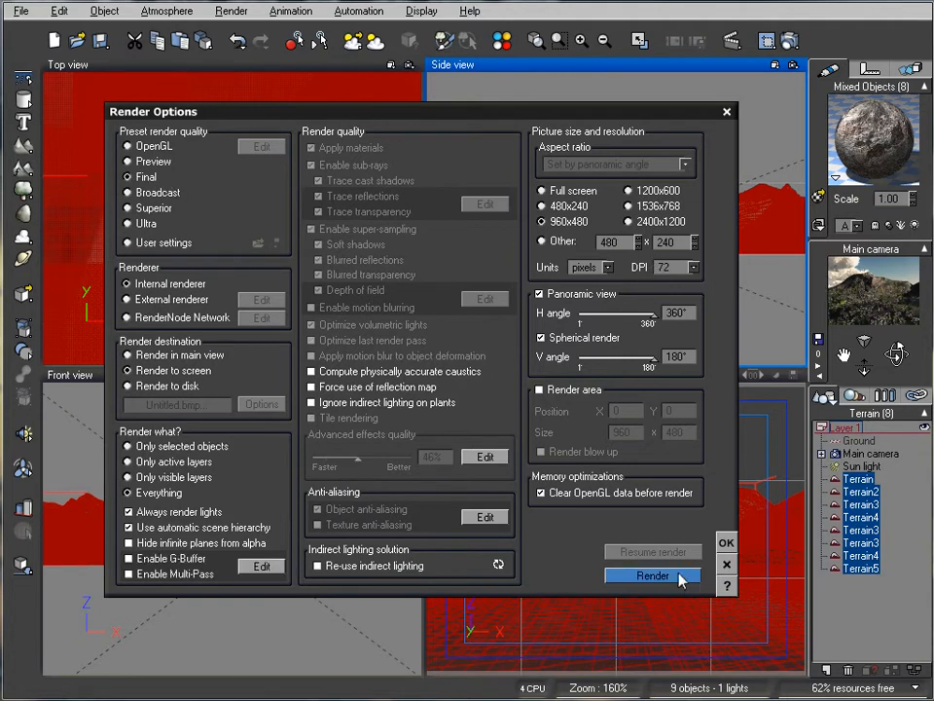
left_click(653, 575)
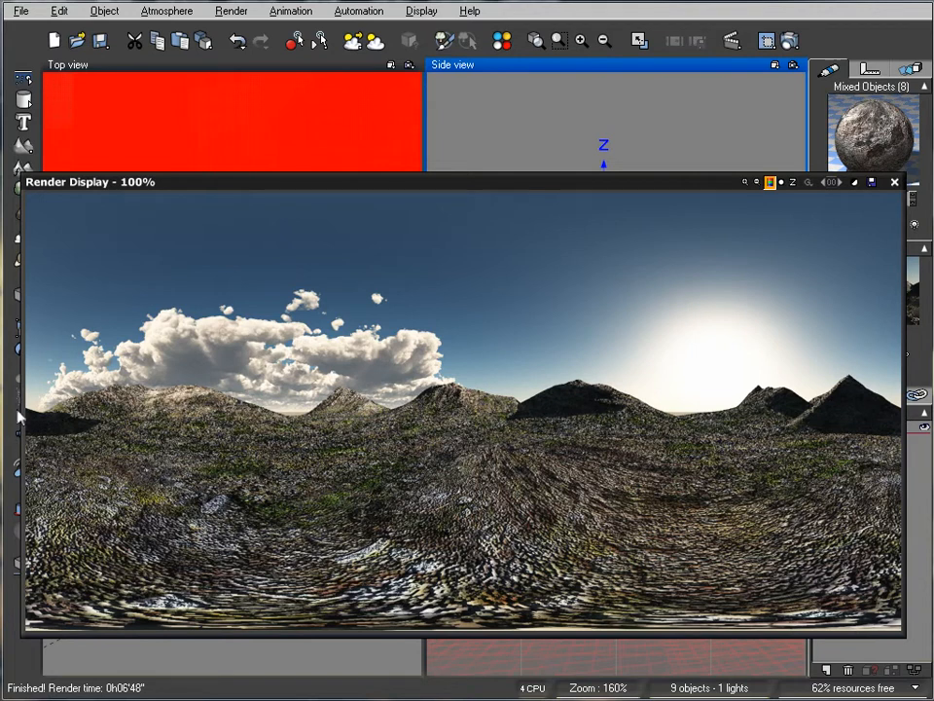
mouse_move(411, 623)
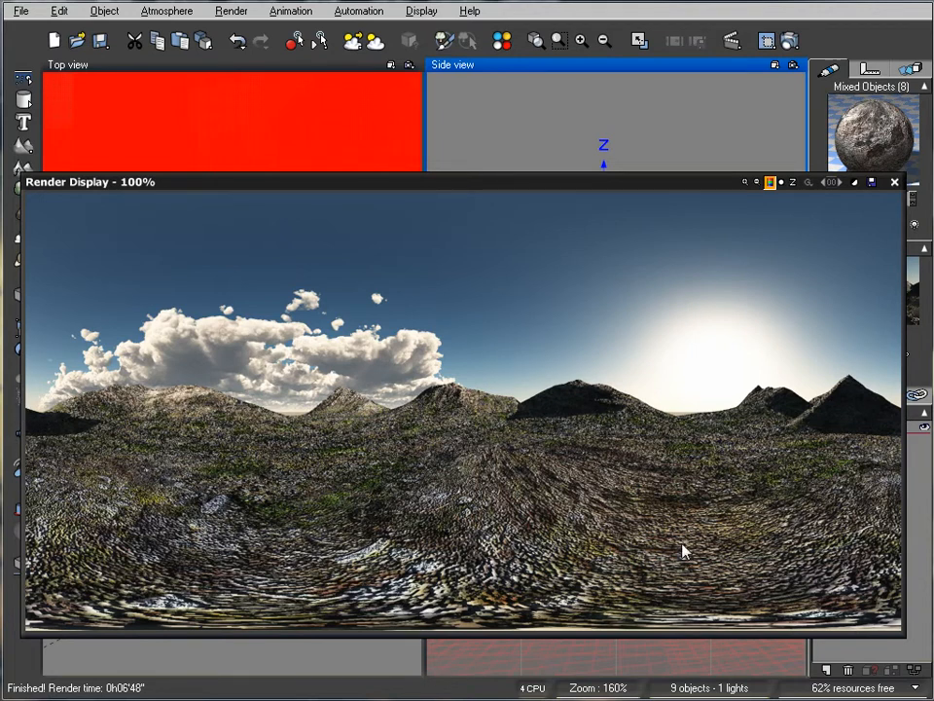
mouse_move(372, 537)
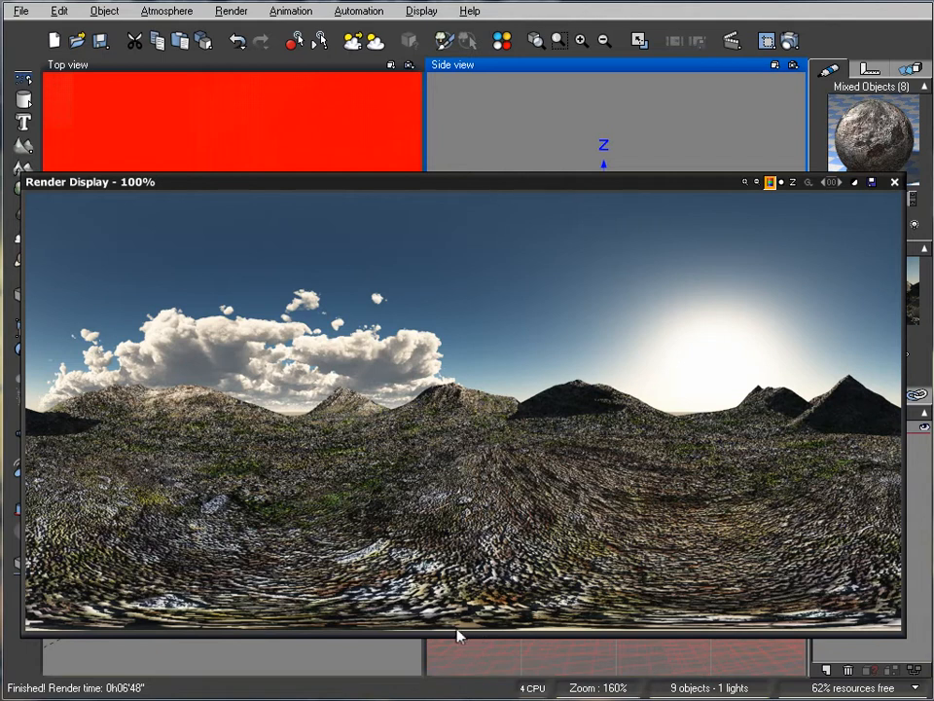
mouse_move(506, 482)
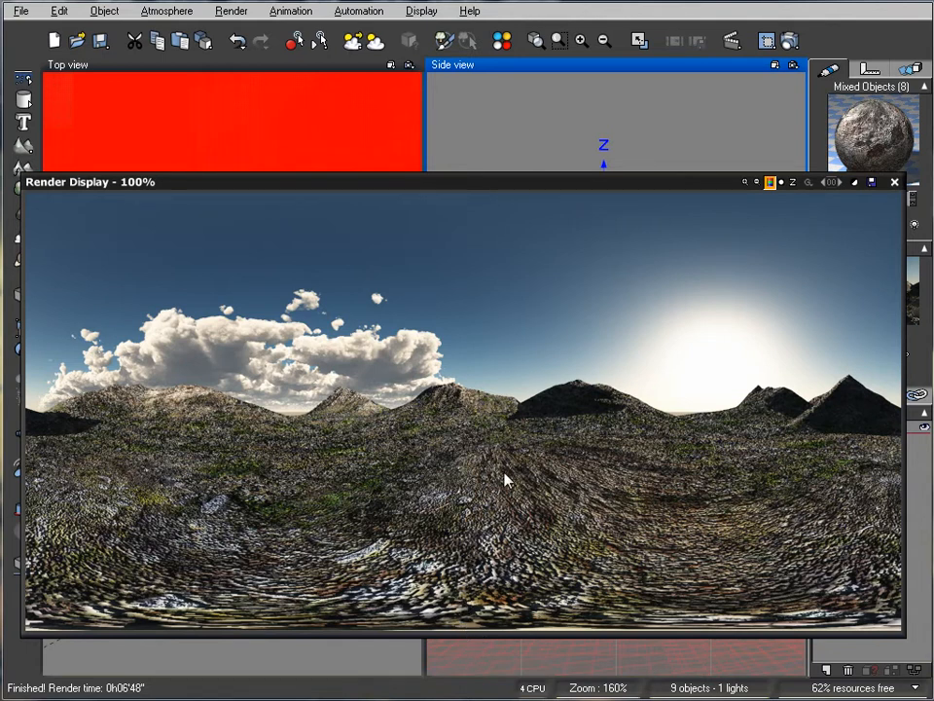
mouse_move(340, 392)
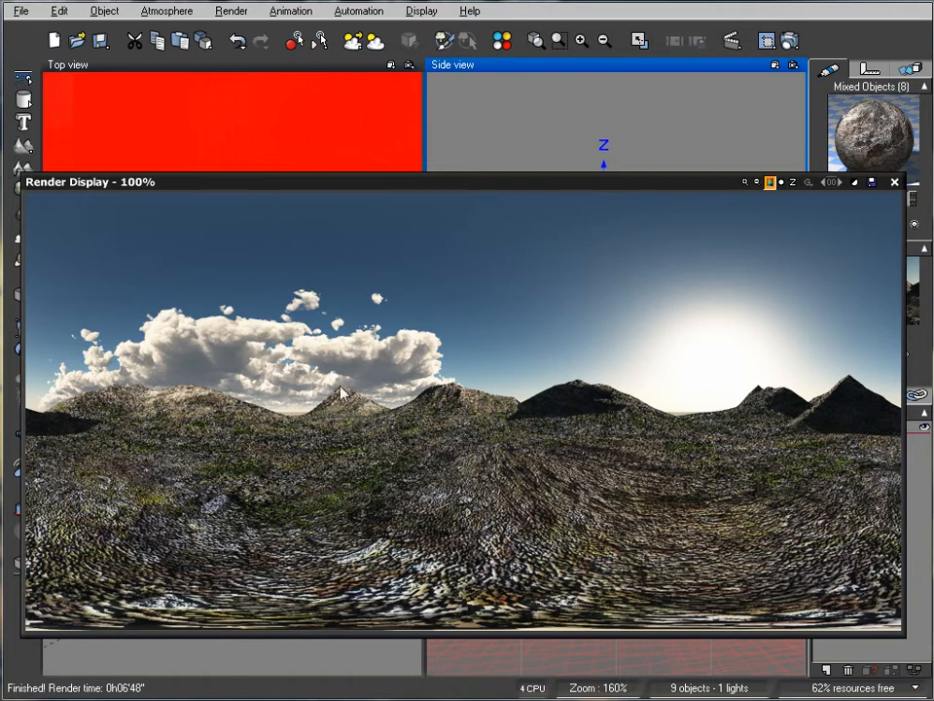
mouse_move(621, 326)
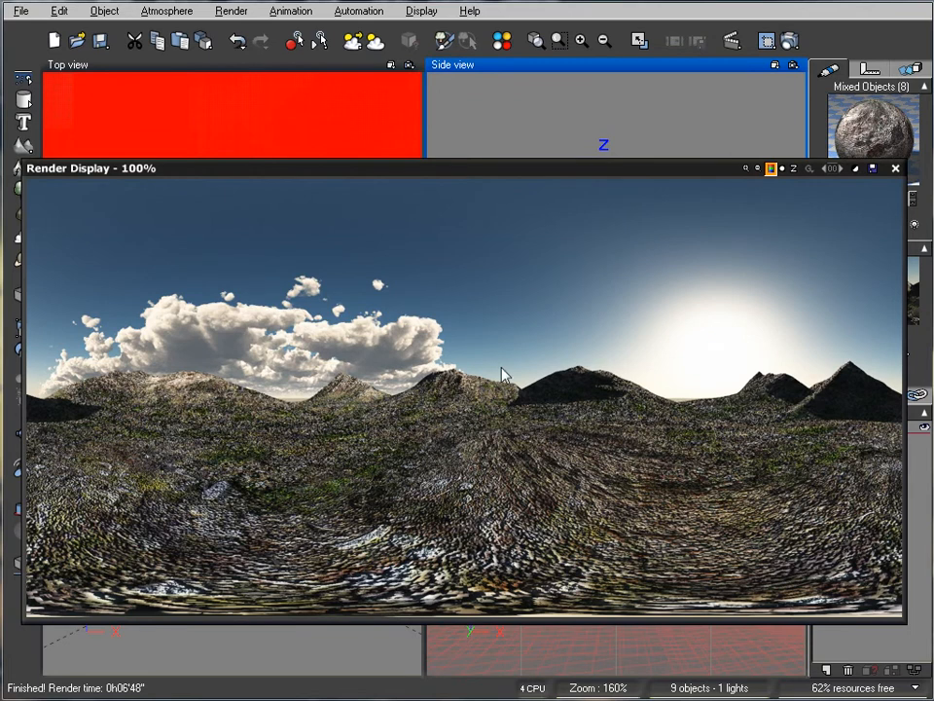
mouse_move(560, 372)
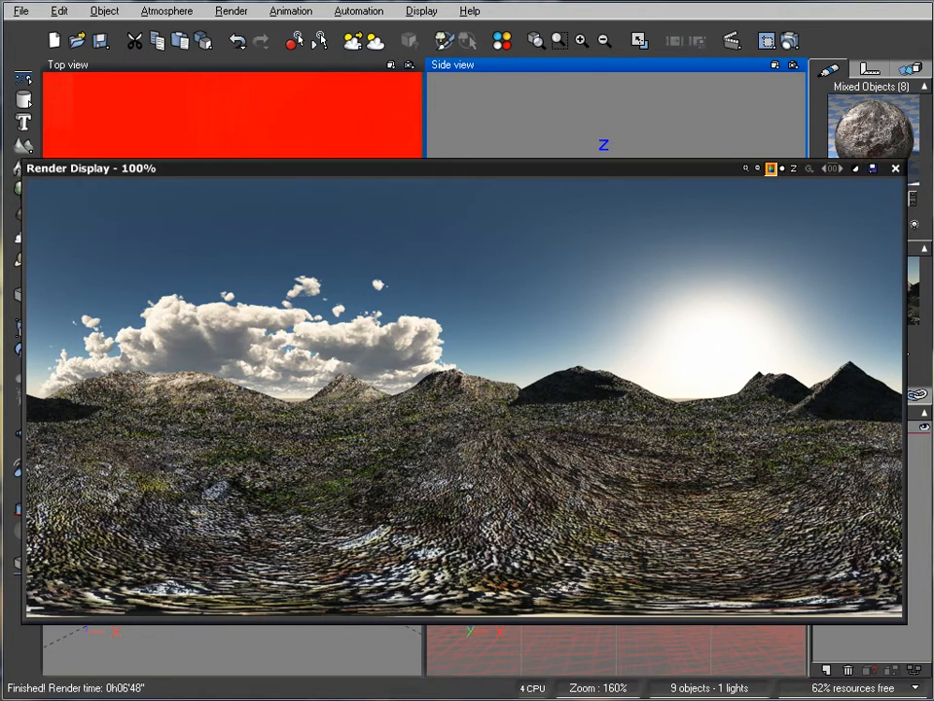
Save the panorama as a high dynamic range image named mountains.hdr
left_click(757, 586)
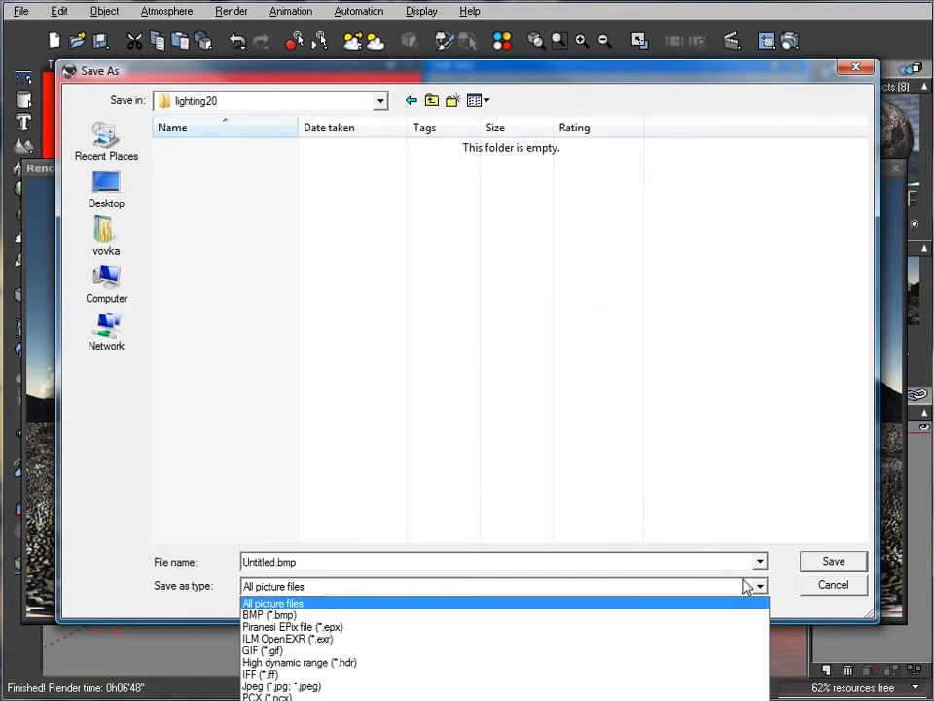
mouse_move(861, 610)
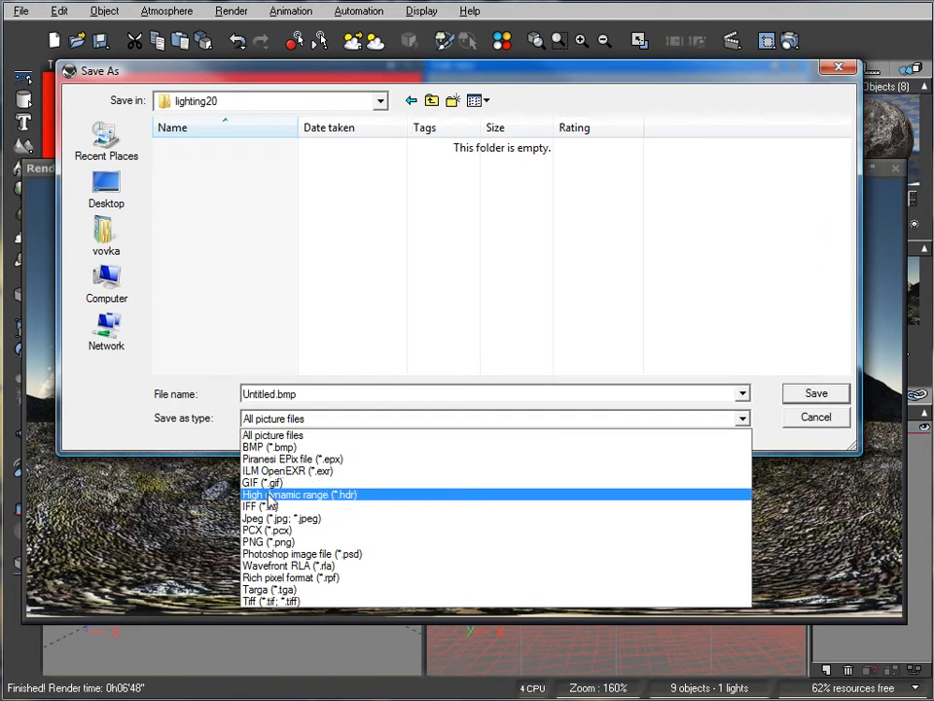
left_click(299, 494)
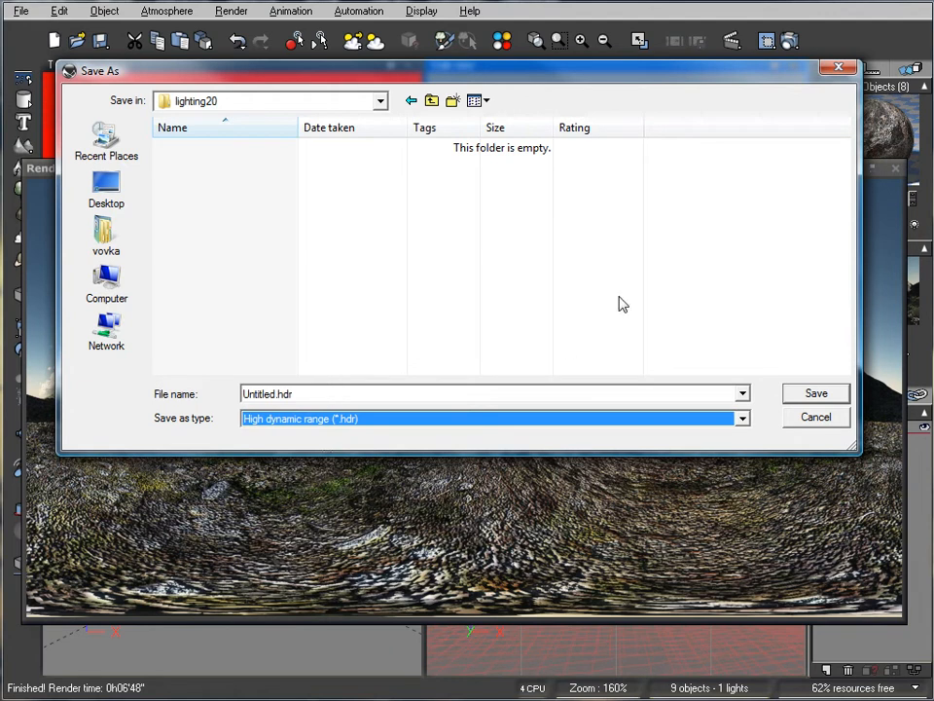
mouse_move(630, 283)
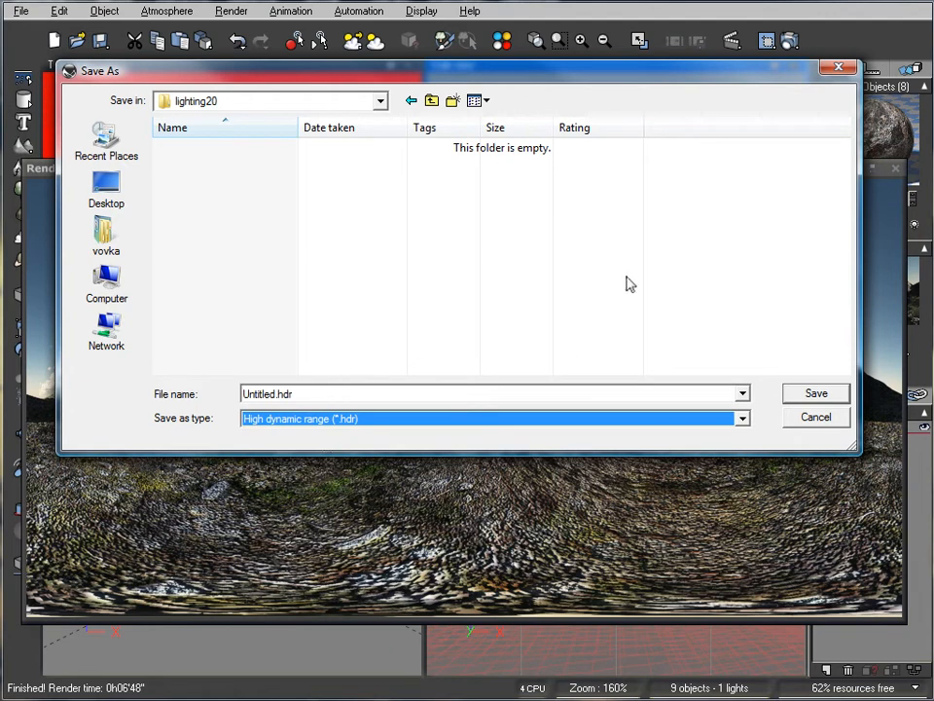
mouse_move(232, 404)
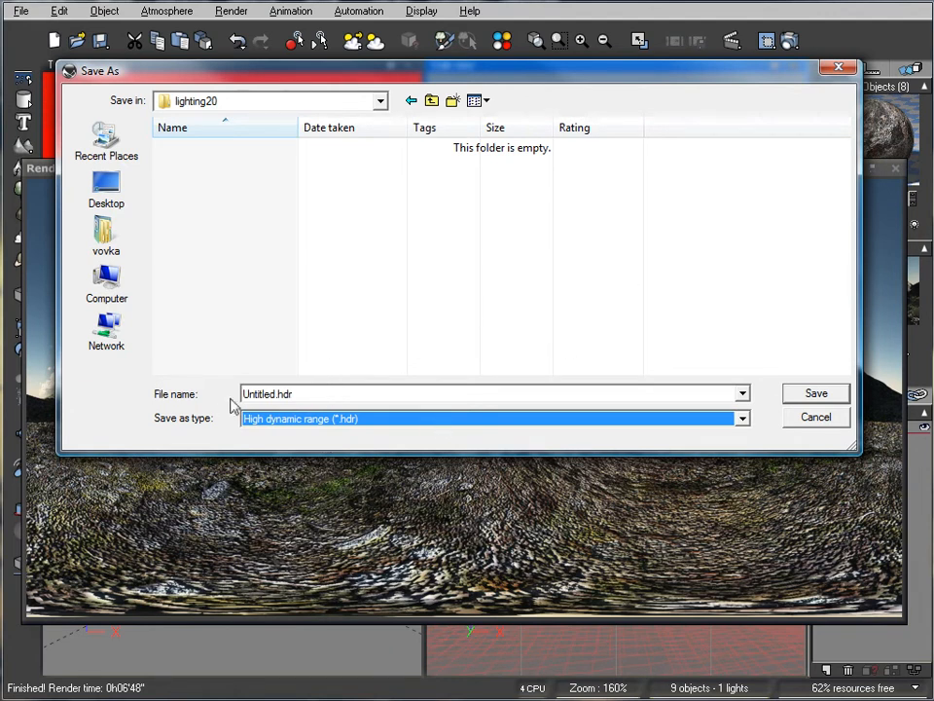
left_click(260, 394)
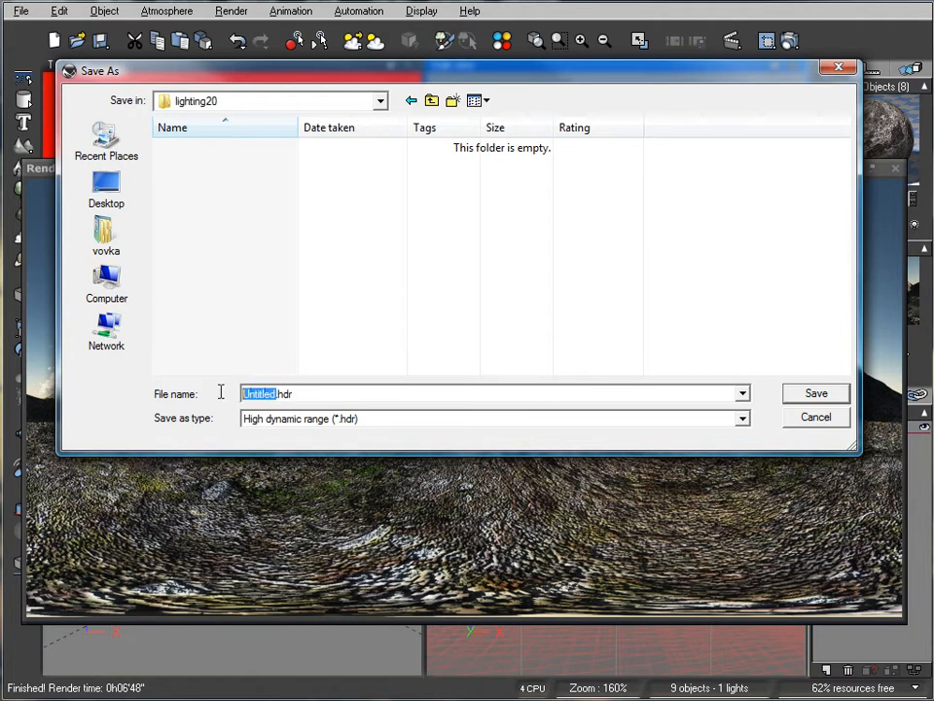
type("mountains")
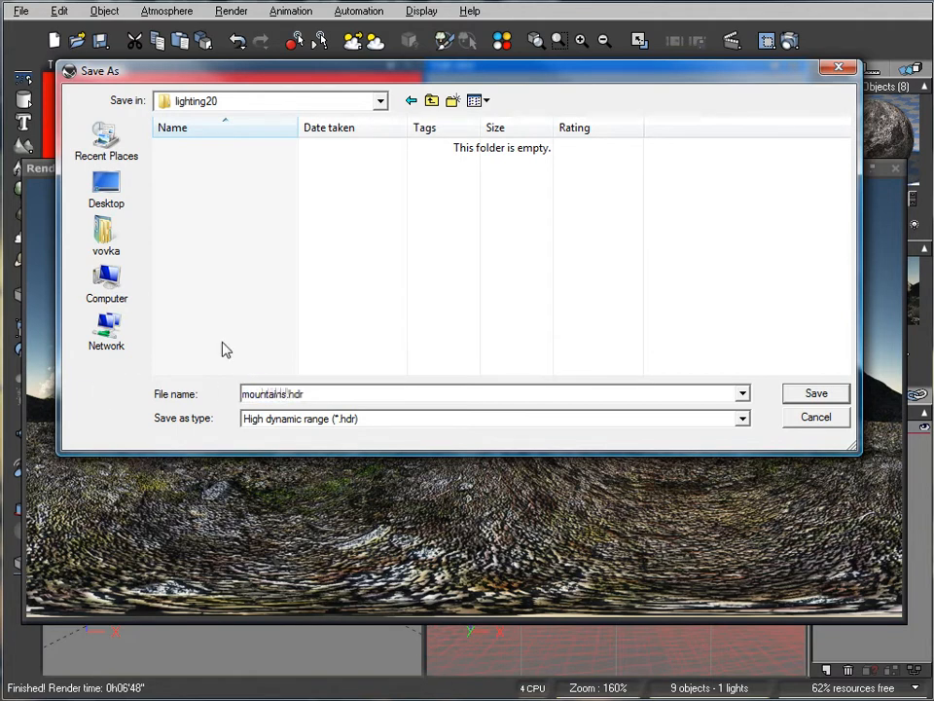
left_click(814, 392)
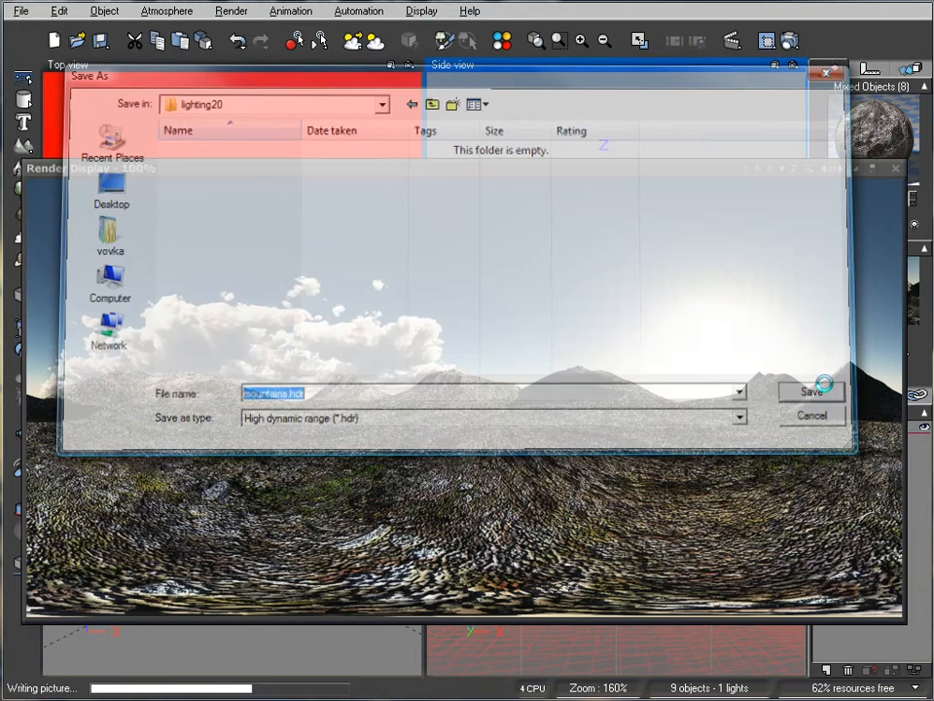
left_click(812, 391)
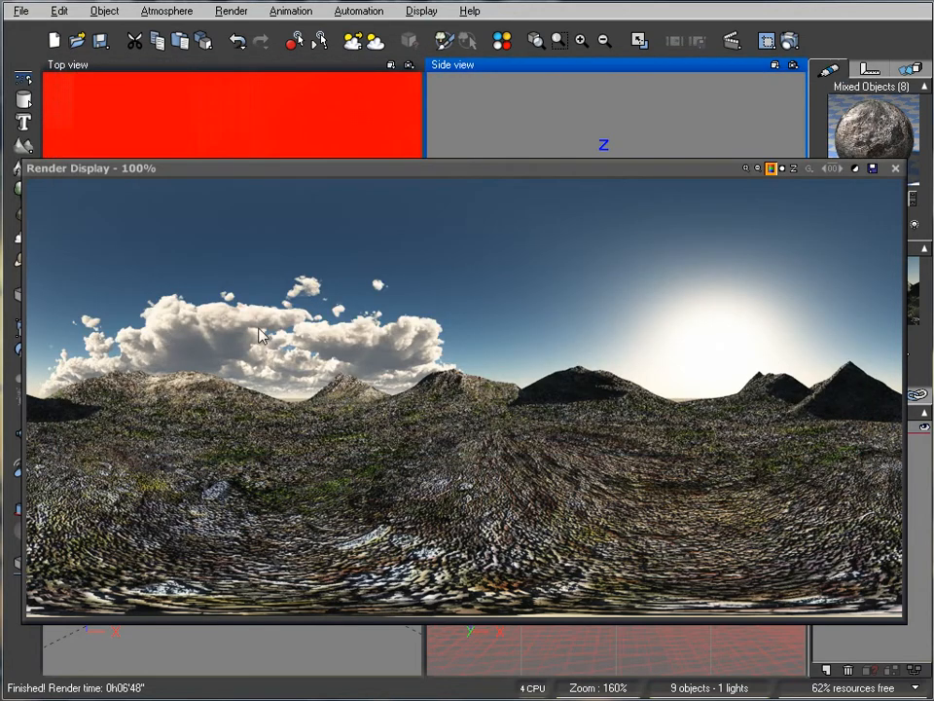
mouse_move(458, 442)
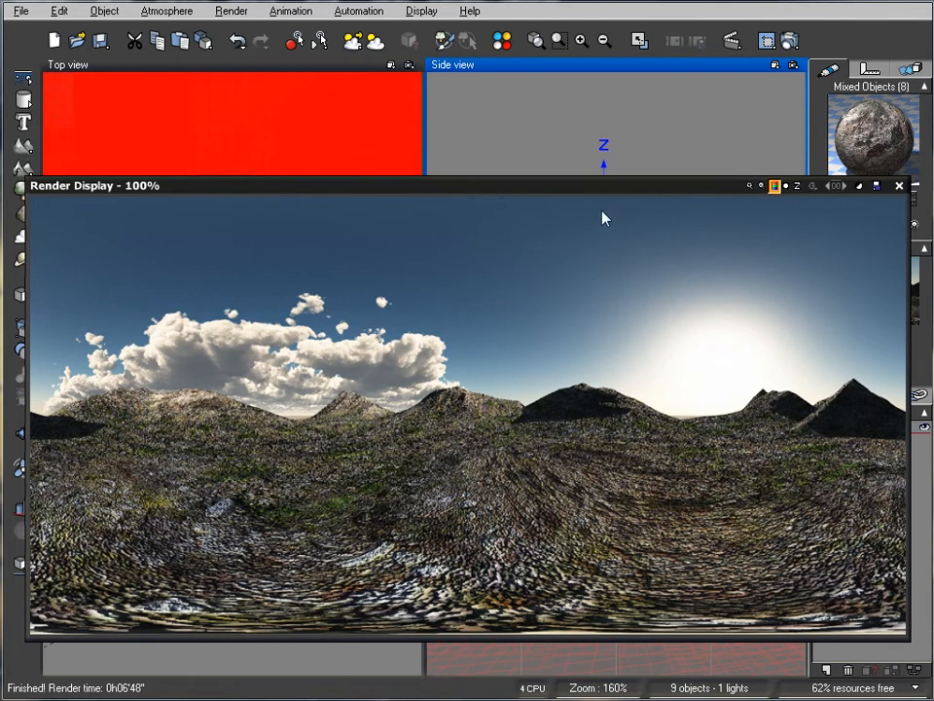
mouse_move(141, 297)
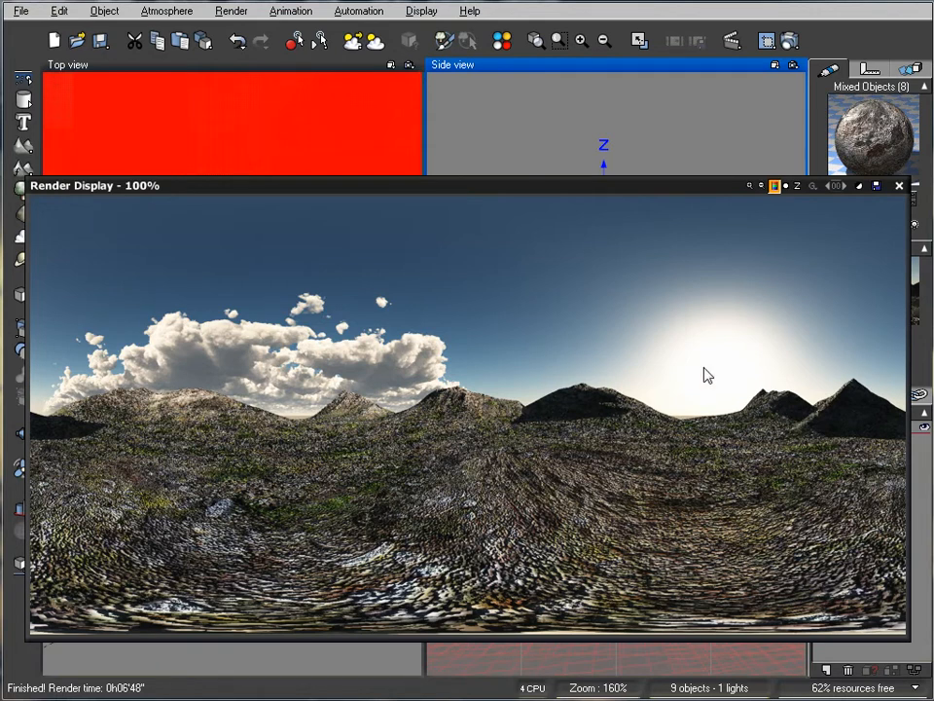
mouse_move(770, 370)
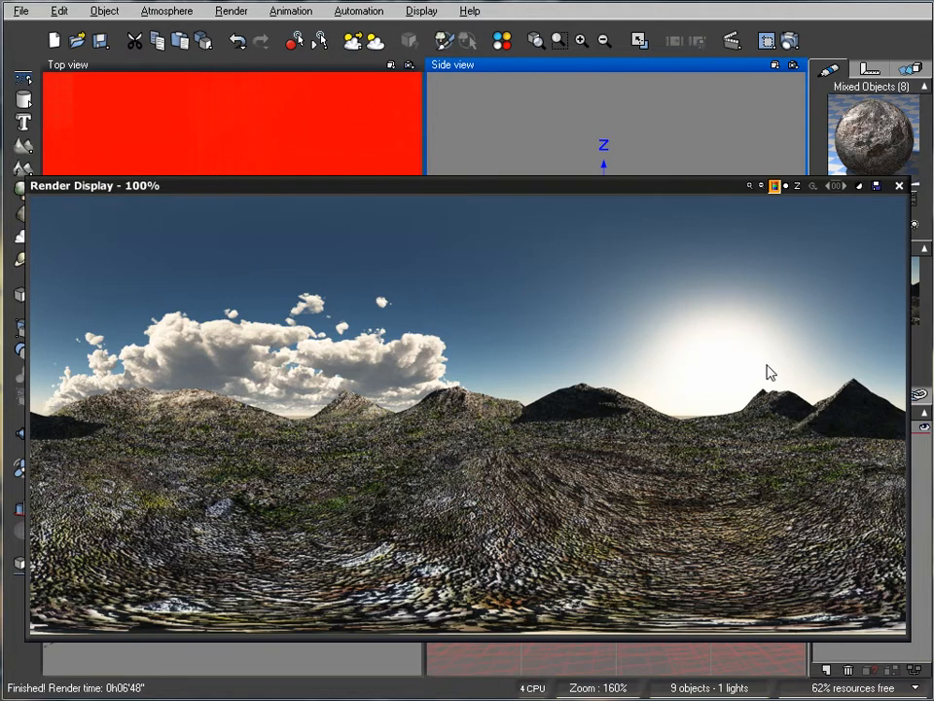
mouse_move(812, 387)
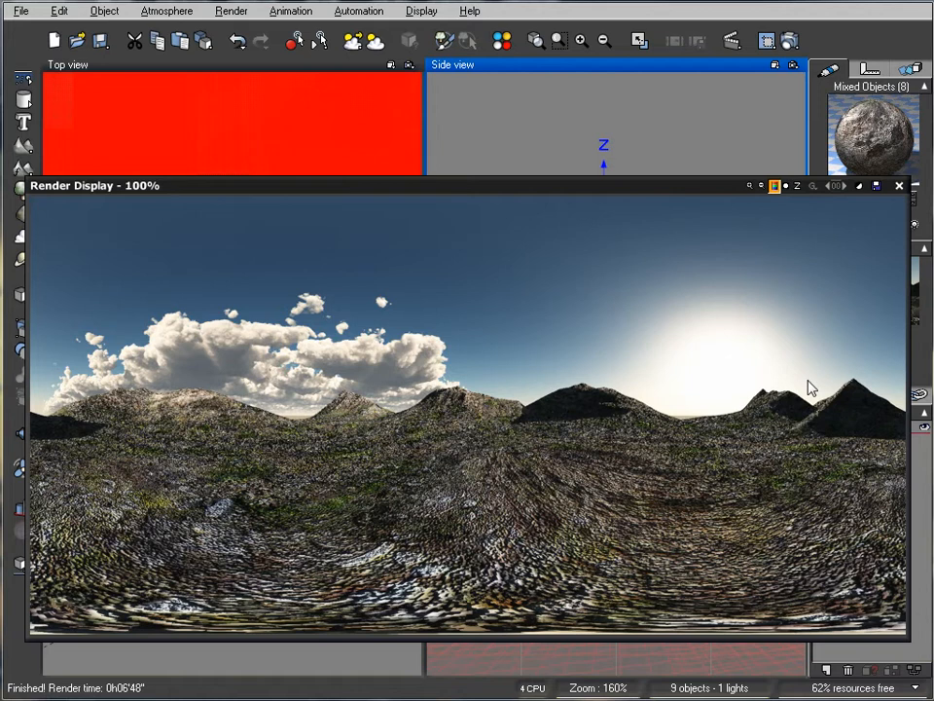
mouse_move(641, 343)
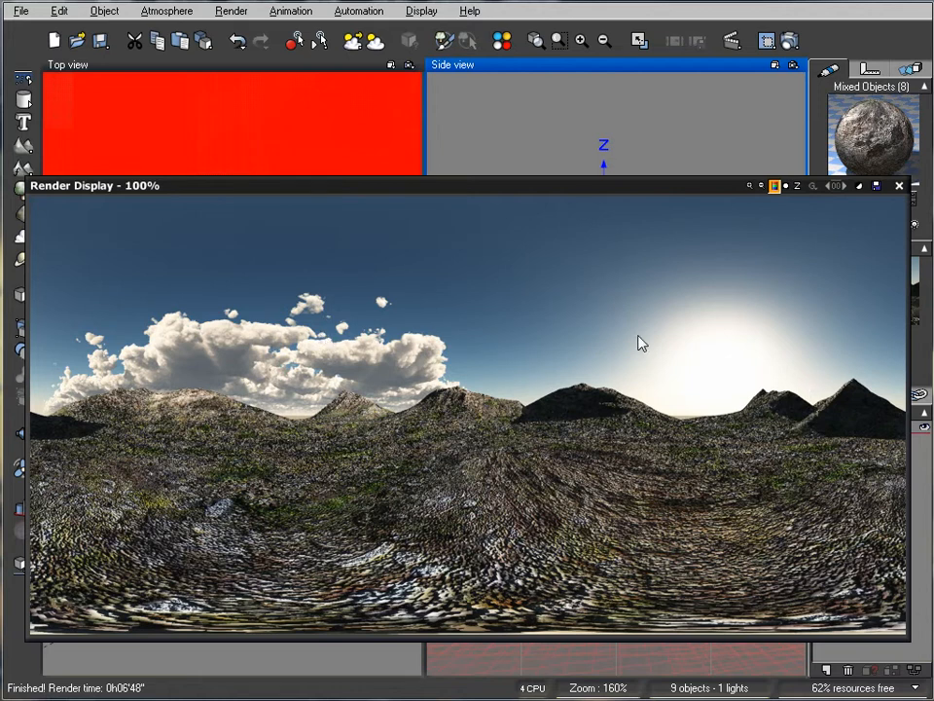
mouse_move(800, 470)
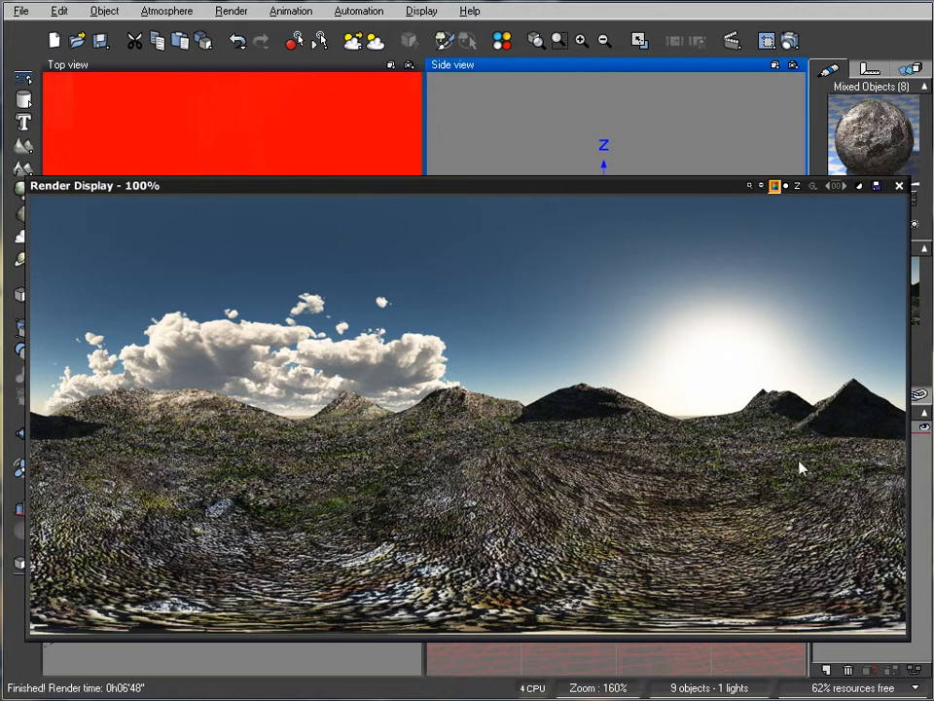
mouse_move(887, 467)
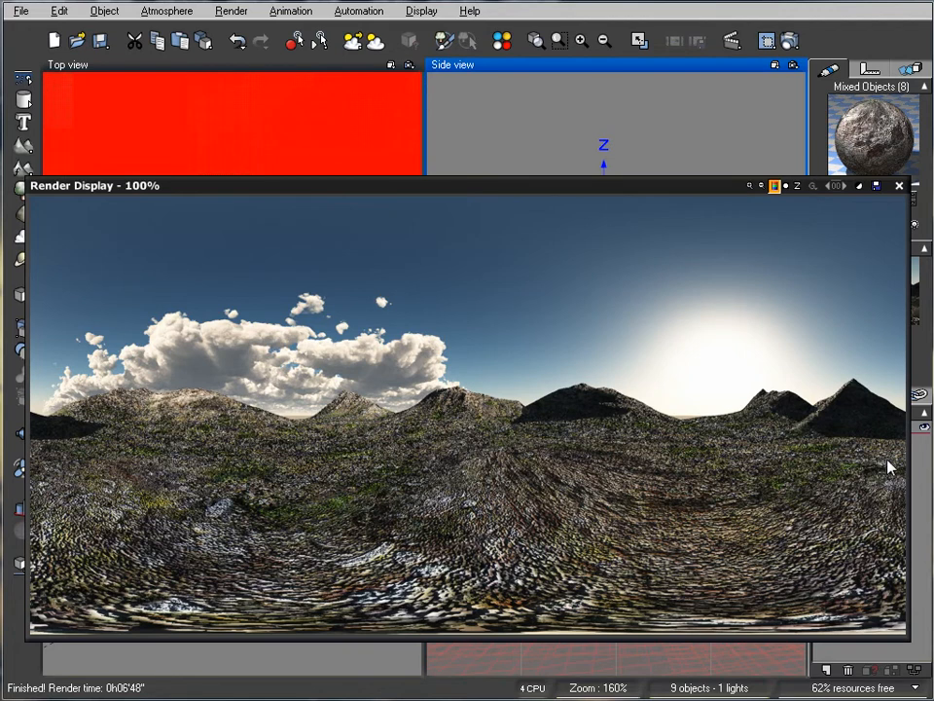
mouse_move(784, 480)
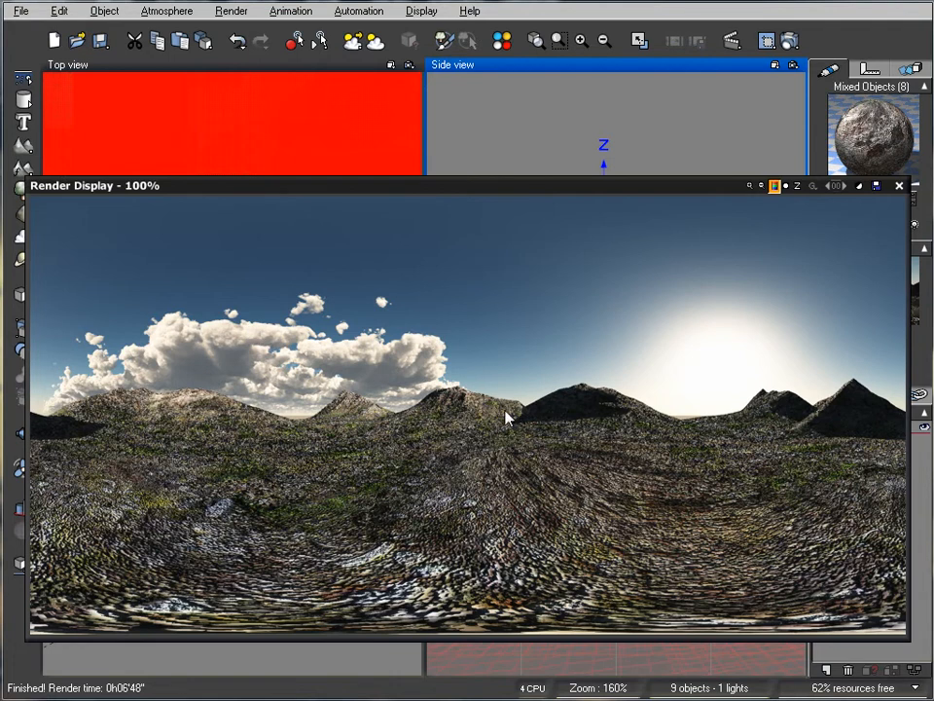
mouse_move(679, 361)
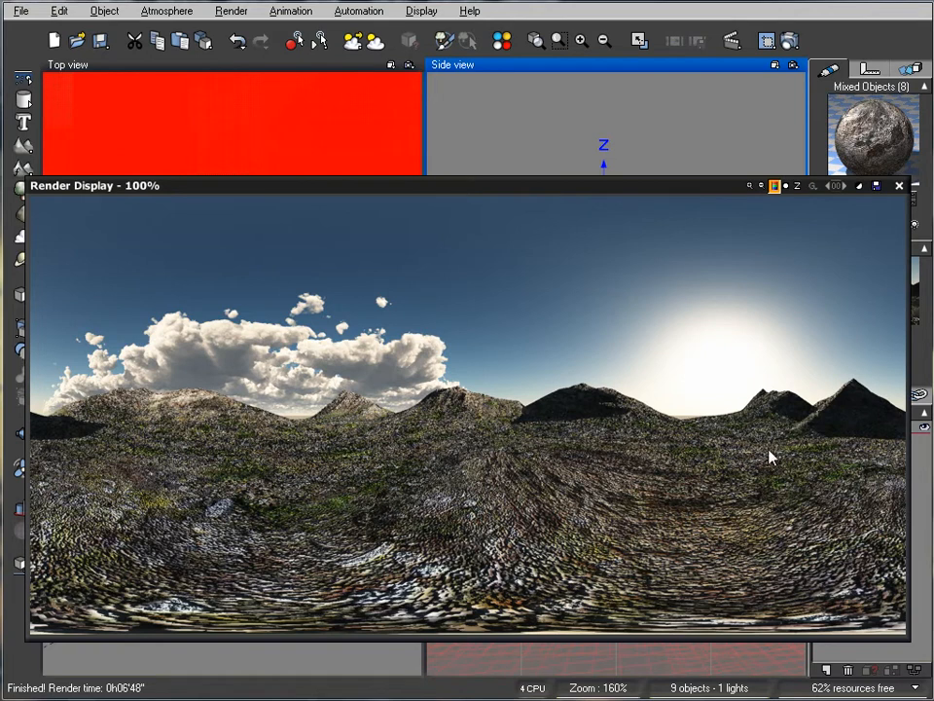
mouse_move(898, 186)
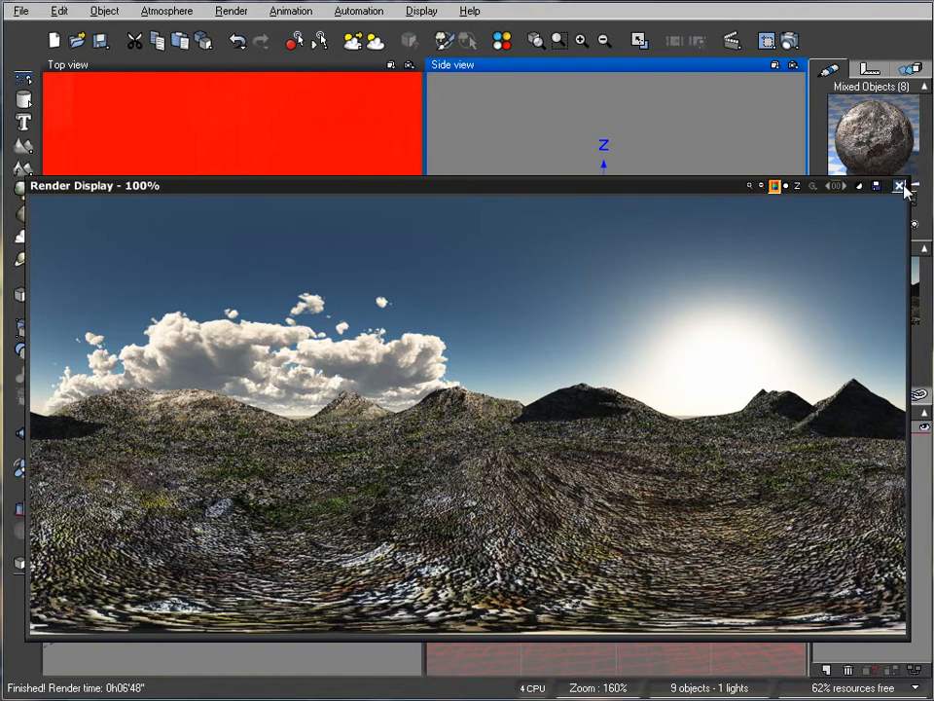
Close the render display and start a new scene without saving the old one
left_click(897, 187)
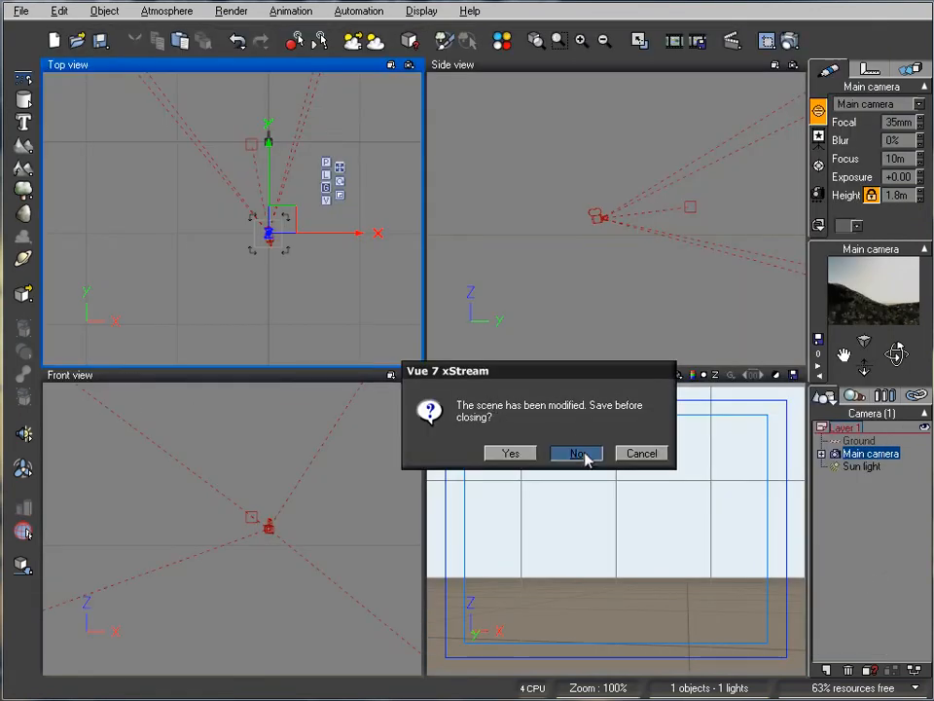
left_click(577, 452)
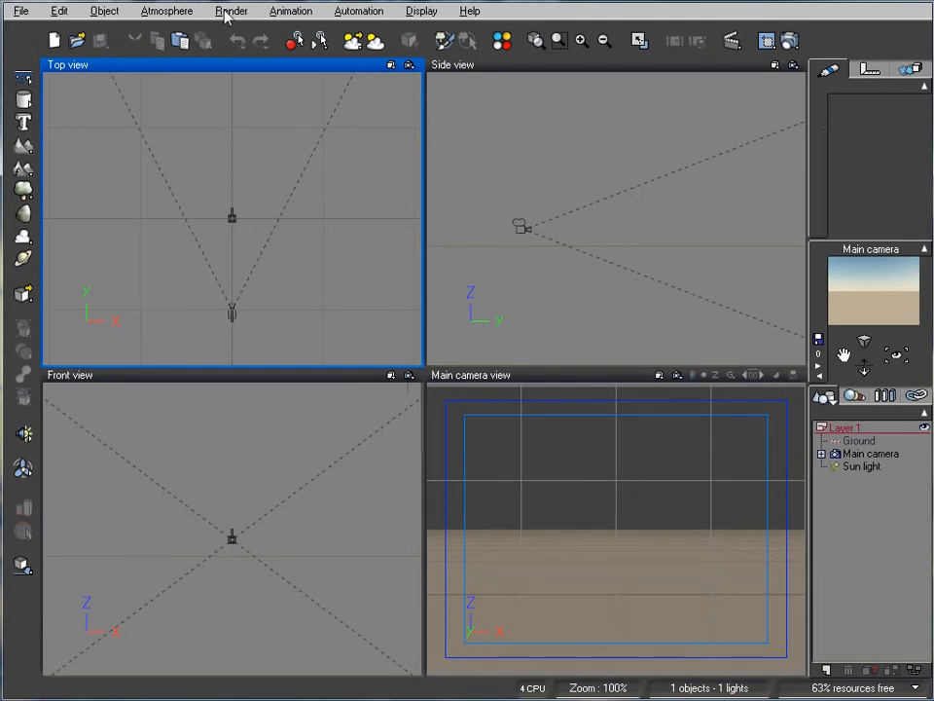
Set the atmosphere to Environment mapping with mountains.hdr as the map
left_click(158, 10)
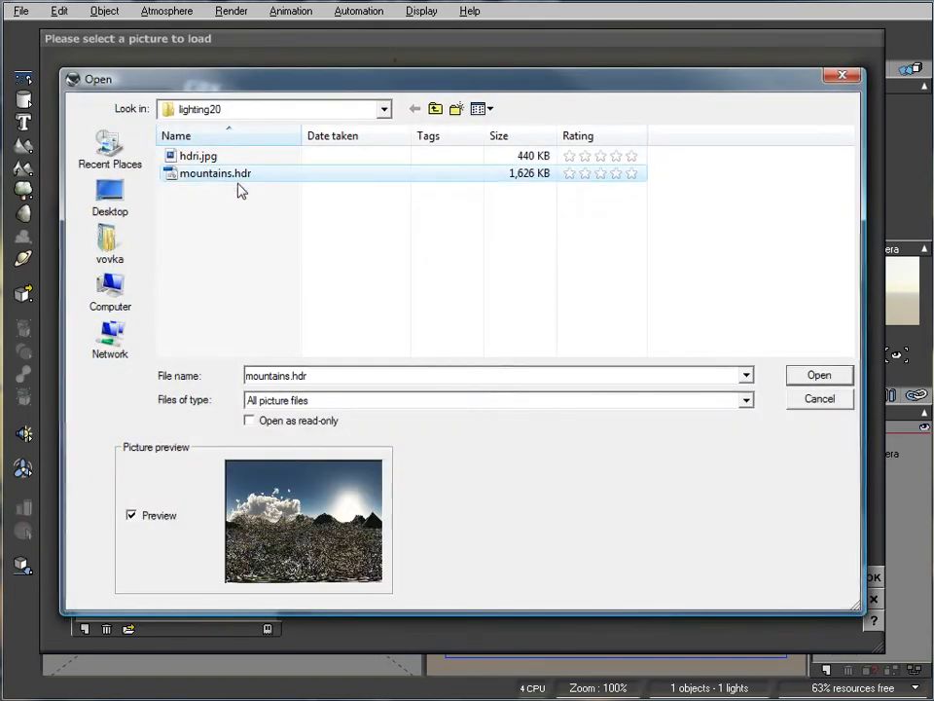
left_click(819, 375)
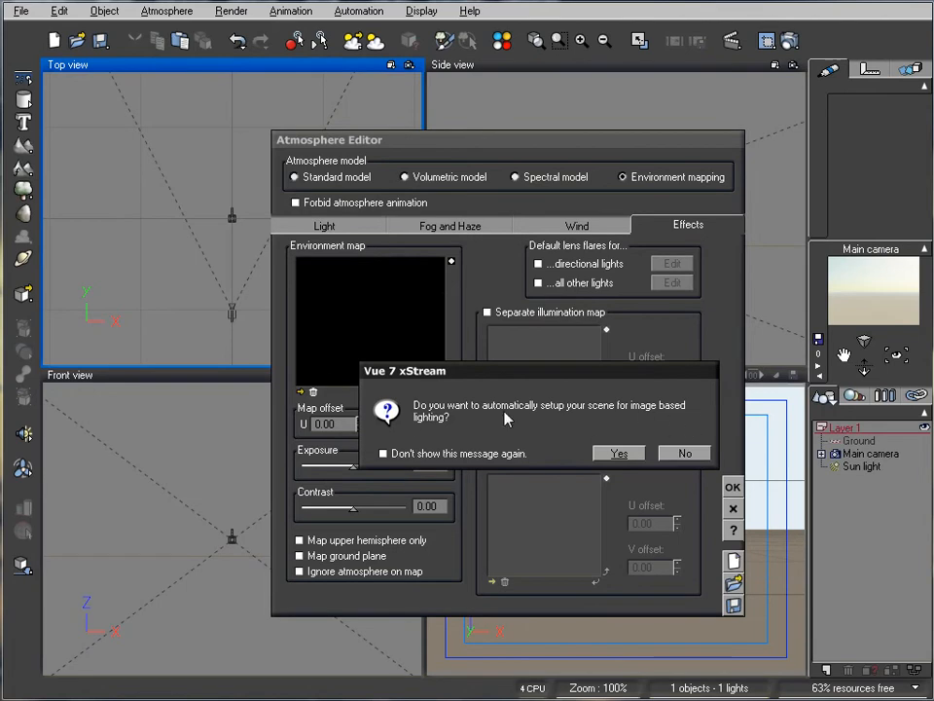
mouse_move(406, 423)
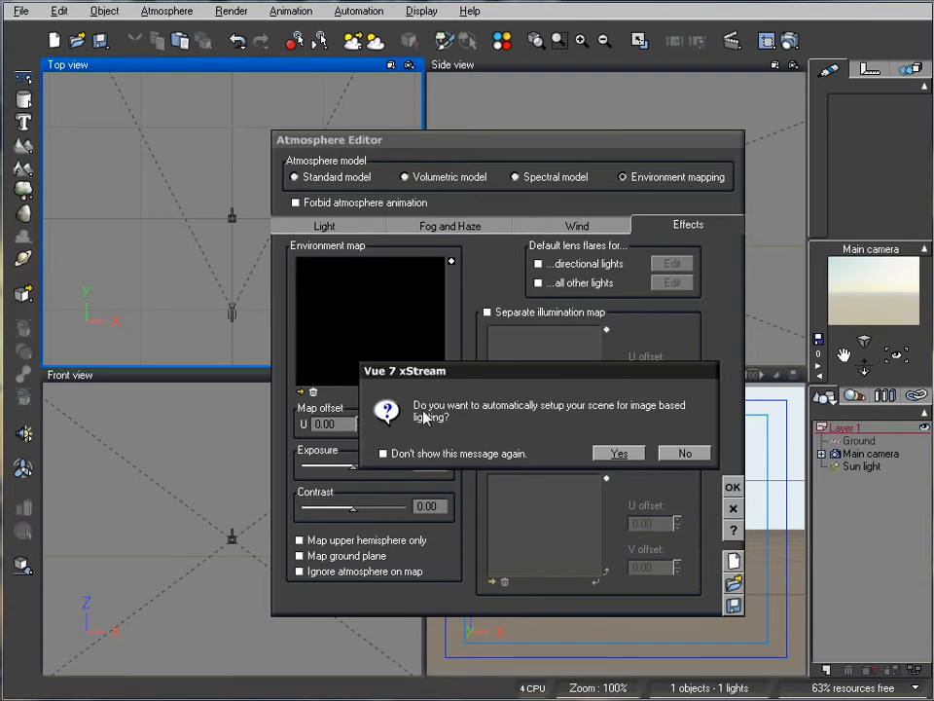
mouse_move(694, 419)
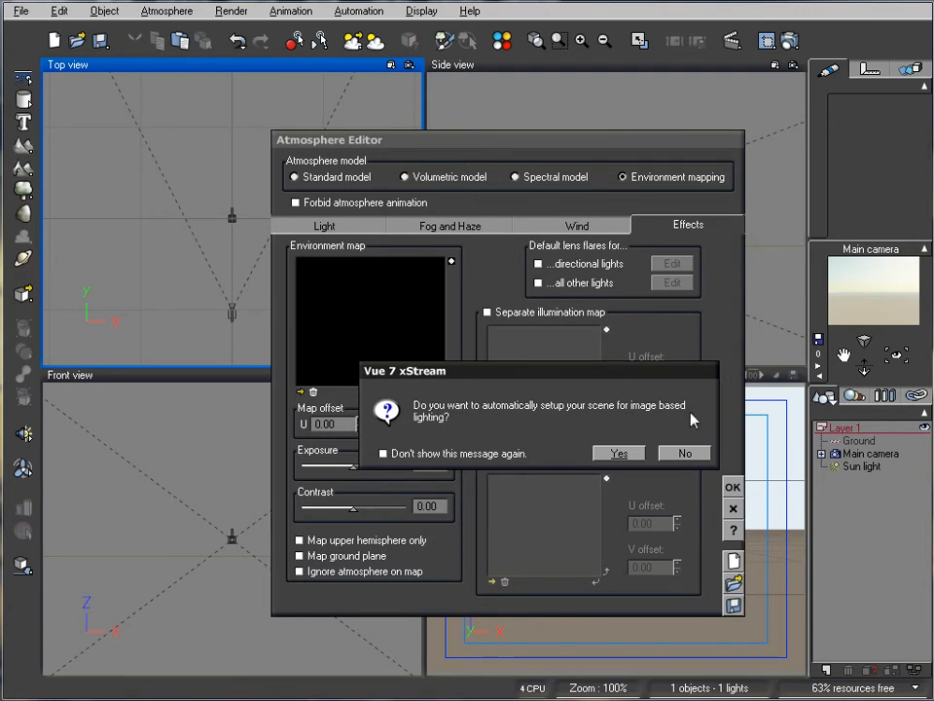
Accept automatic image-based lighting setup, toggling ground-plane projection off and back on
left_click(618, 452)
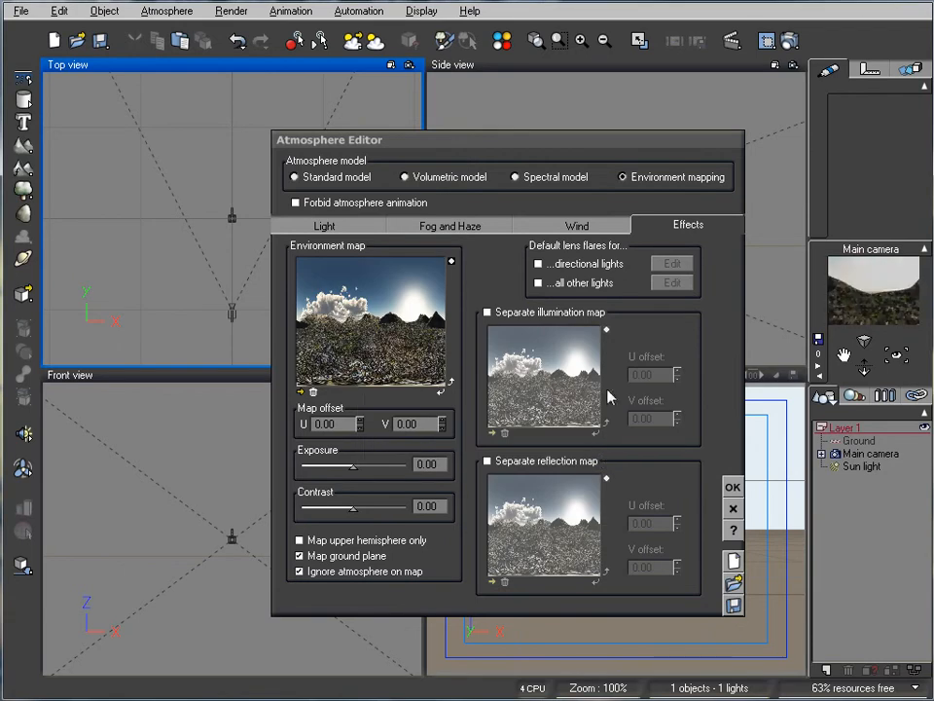
mouse_move(357, 282)
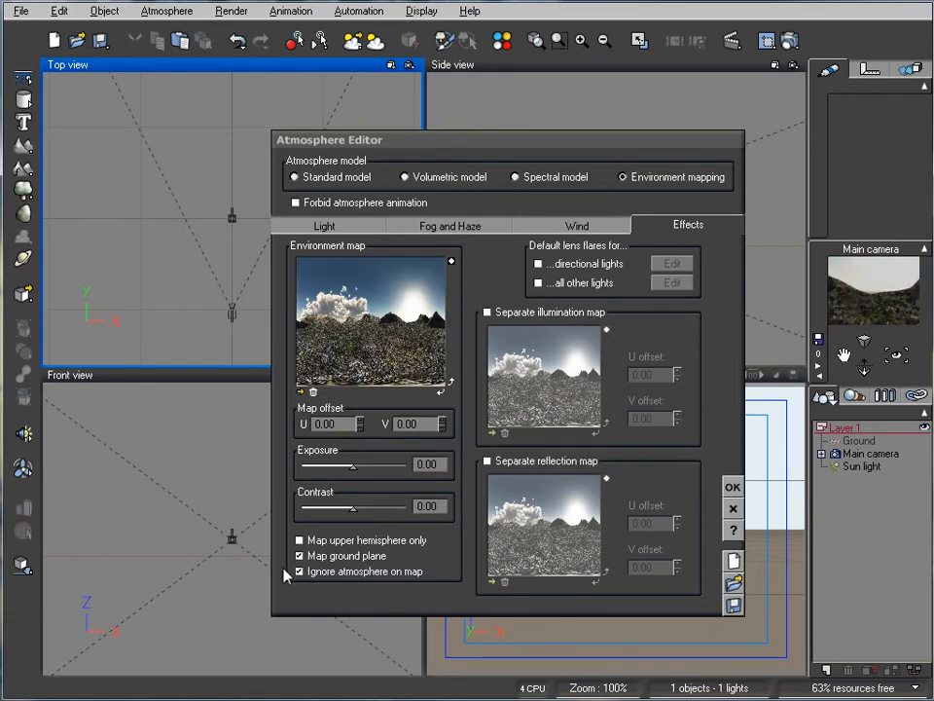
left_click(297, 556)
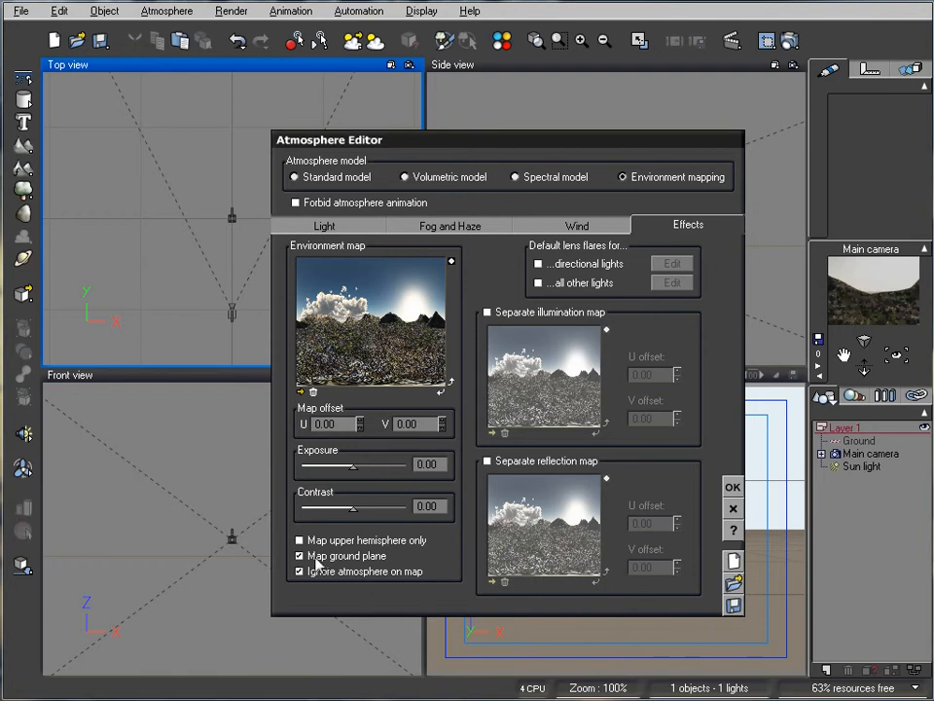
left_click(297, 556)
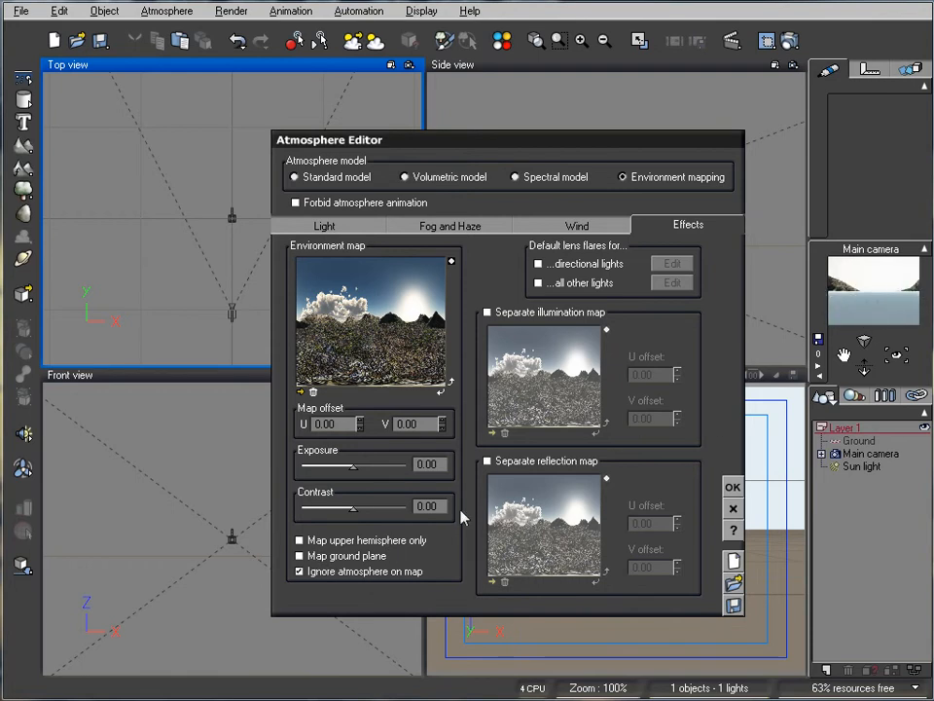
left_click(300, 556)
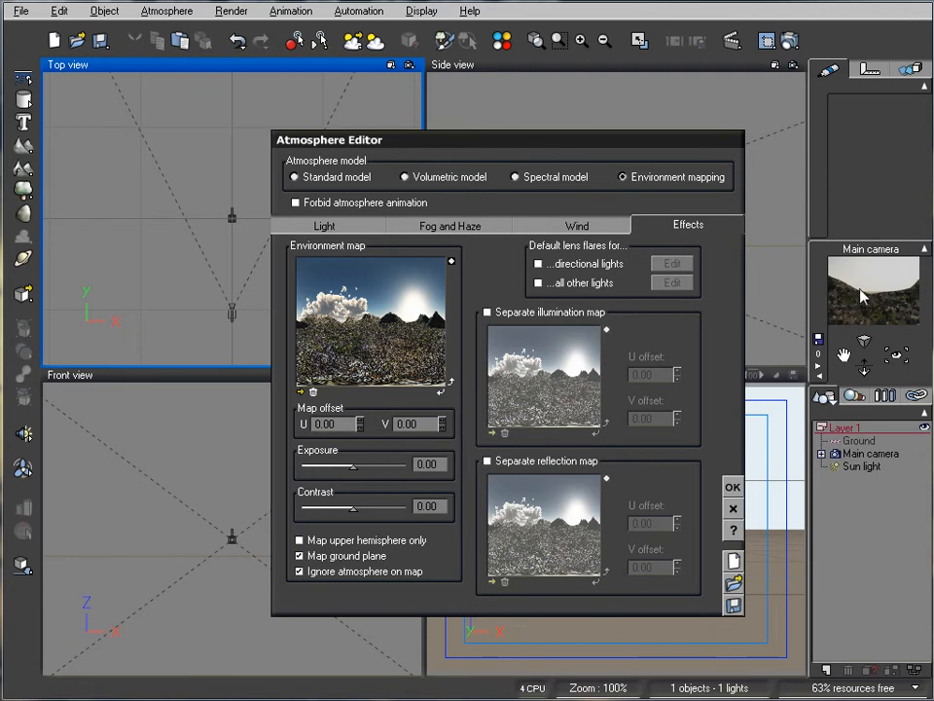
mouse_move(877, 310)
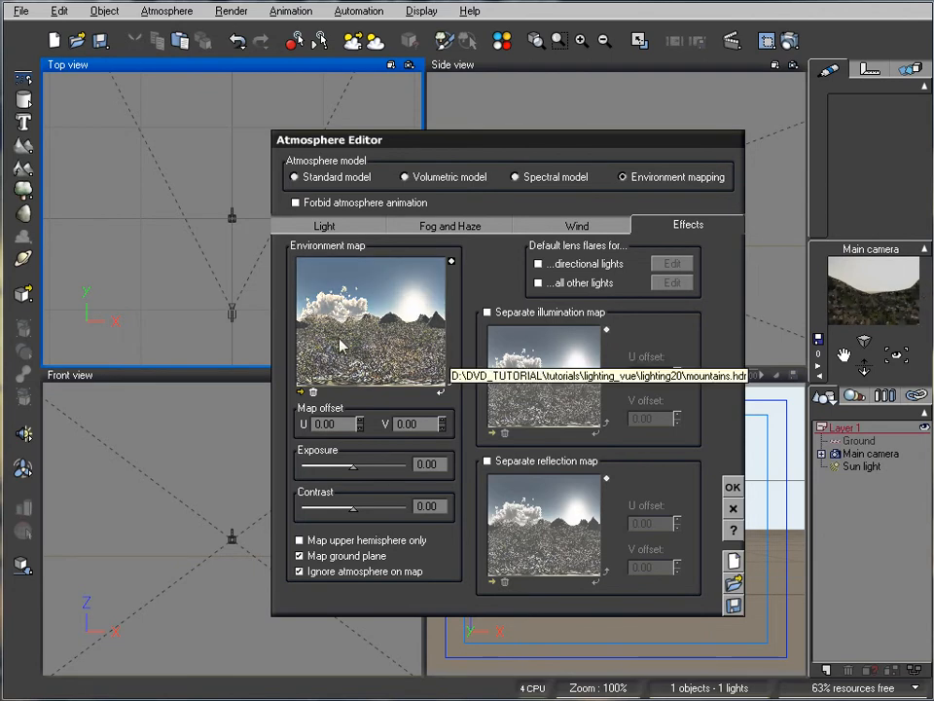
mouse_move(334, 343)
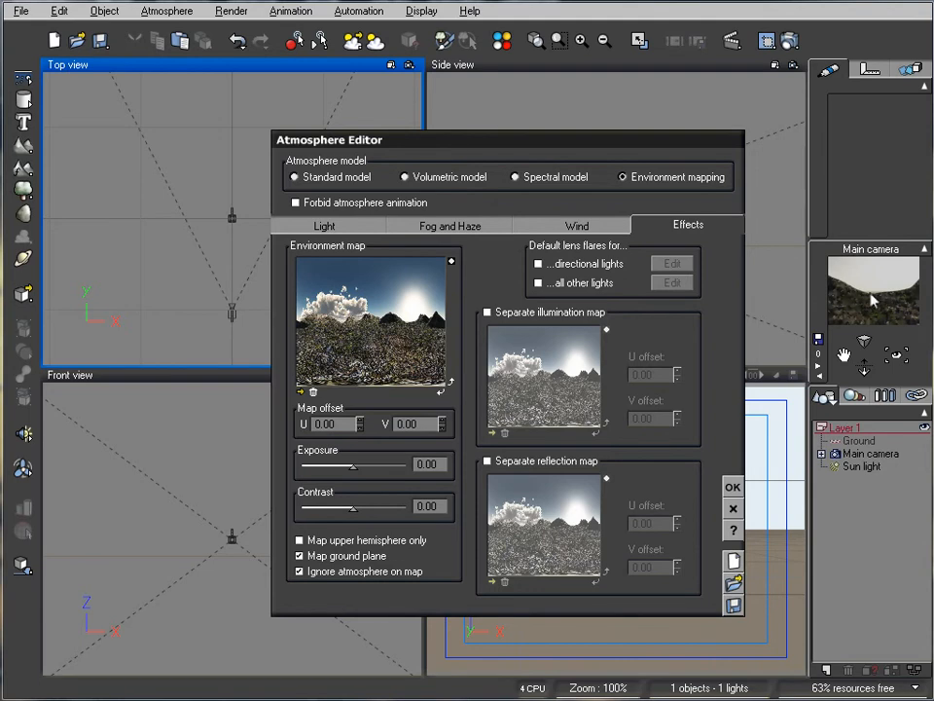
mouse_move(78, 597)
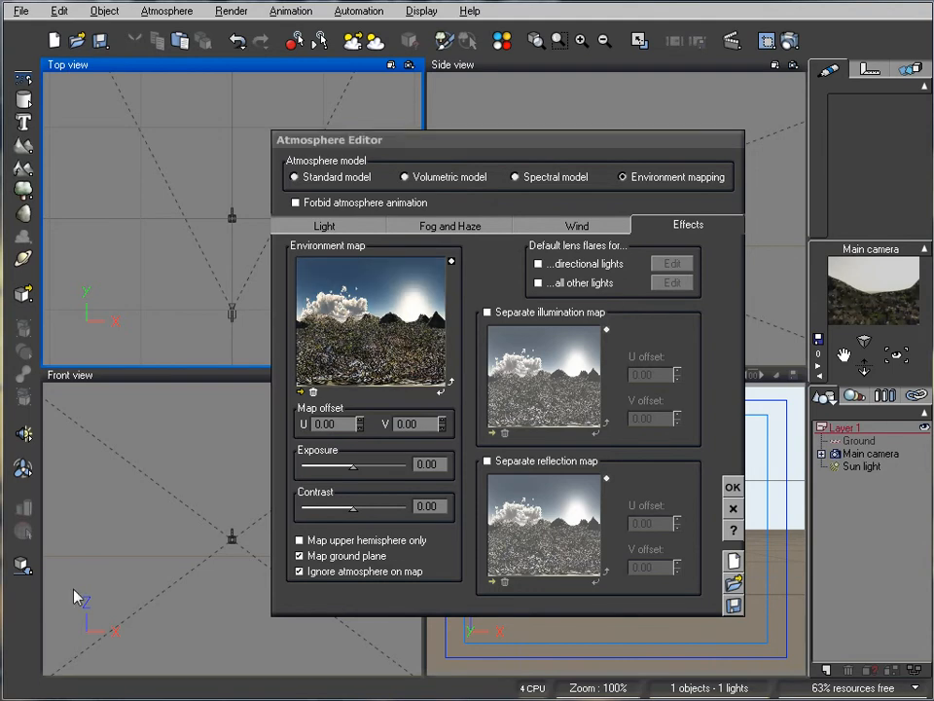
mouse_move(582, 321)
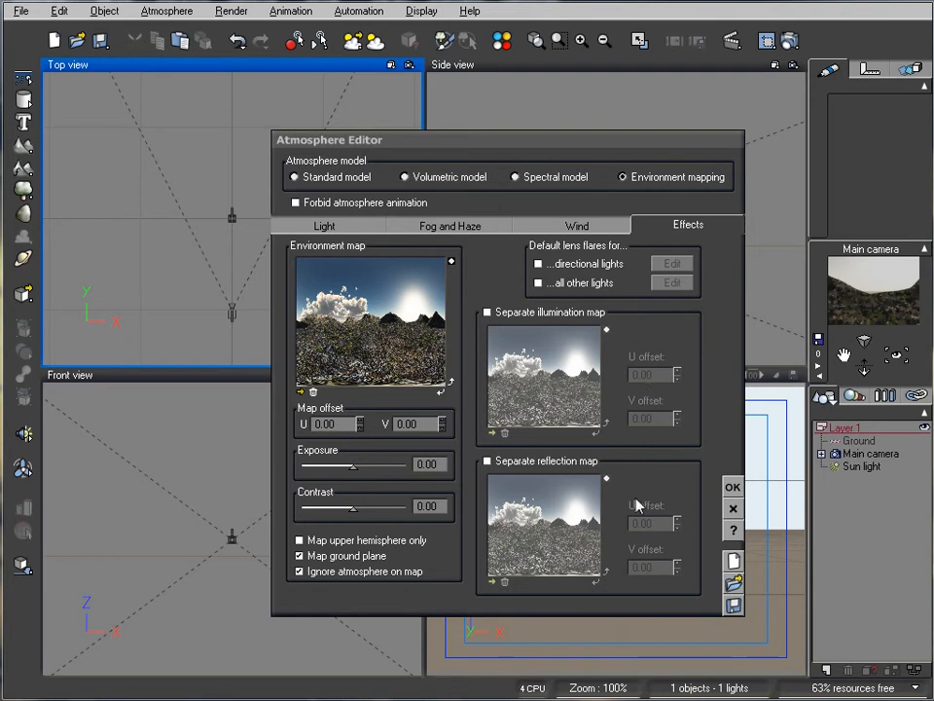
mouse_move(537, 307)
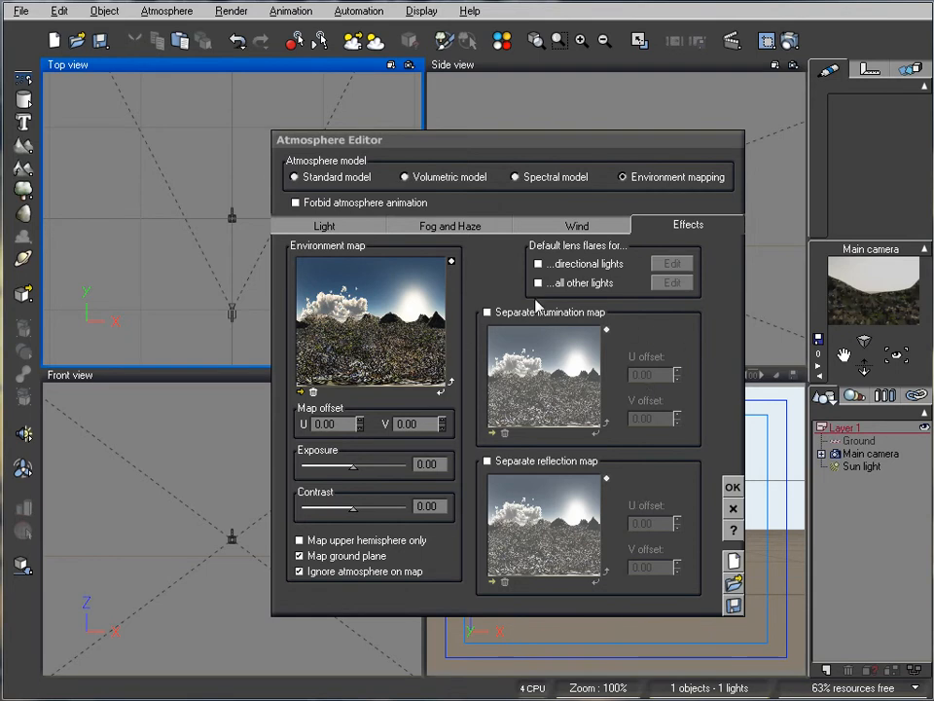
mouse_move(764, 526)
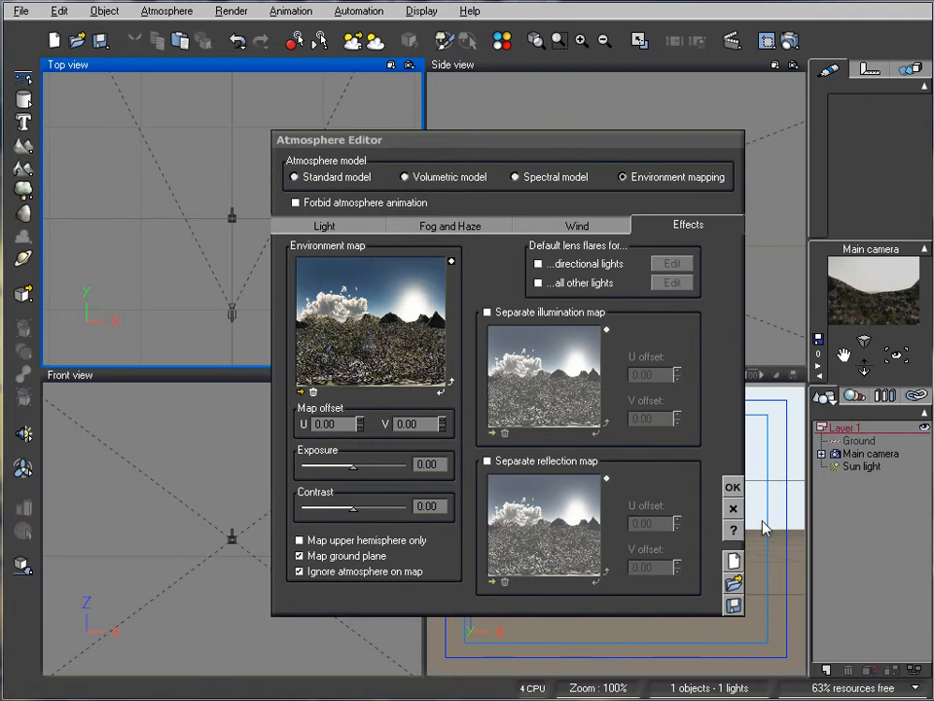
Confirm the environment map settings and select the Main camera in the Top view
left_click(732, 486)
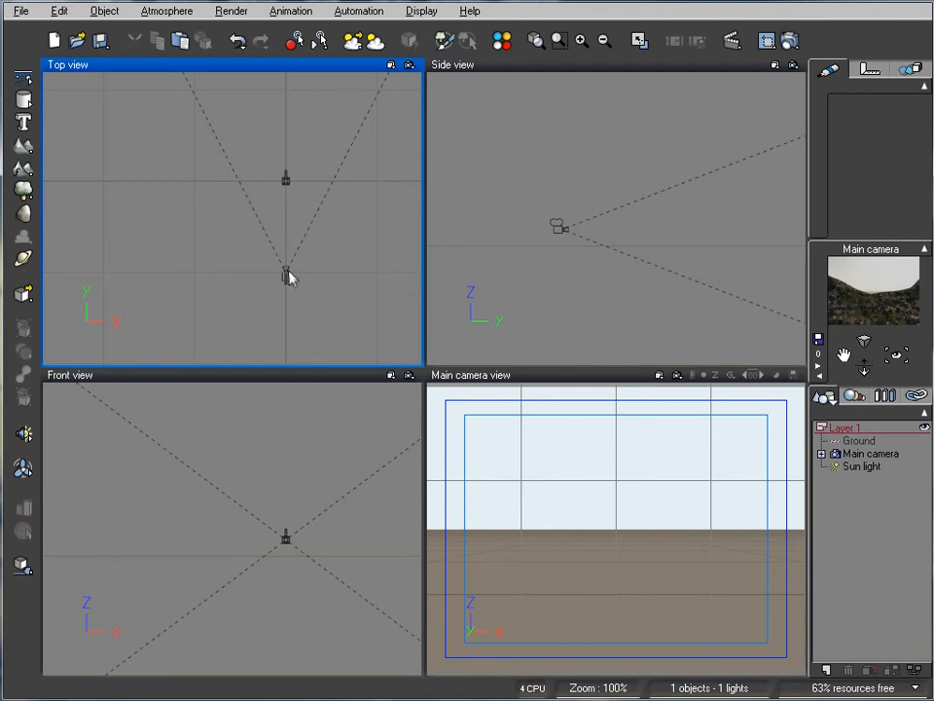
left_click(285, 275)
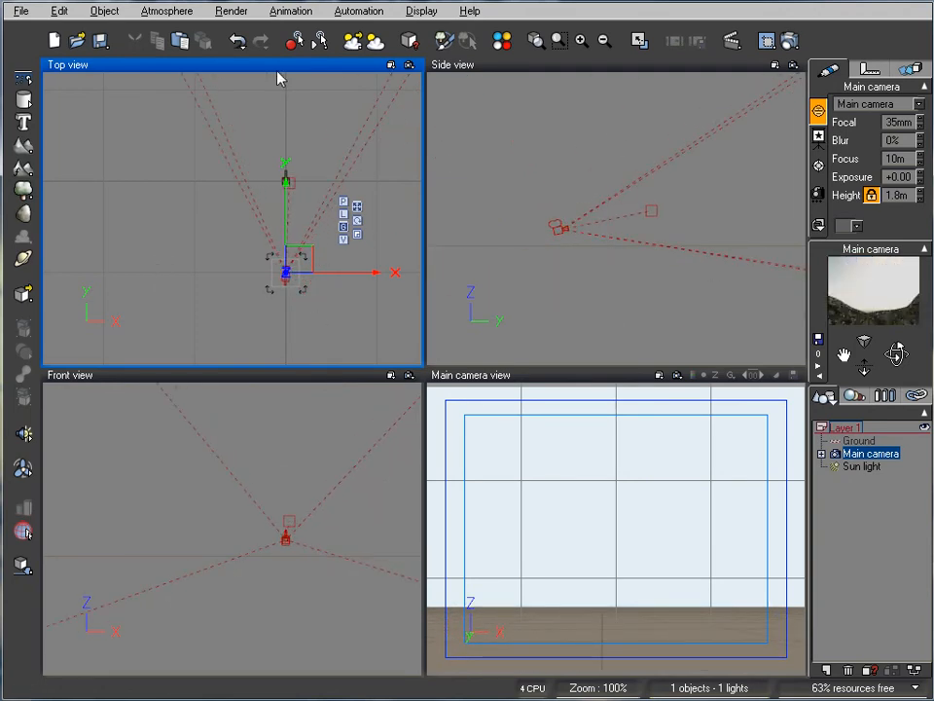
Reopen the atmosphere settings and drag the main camera to a new Top-view position
left_click(165, 11)
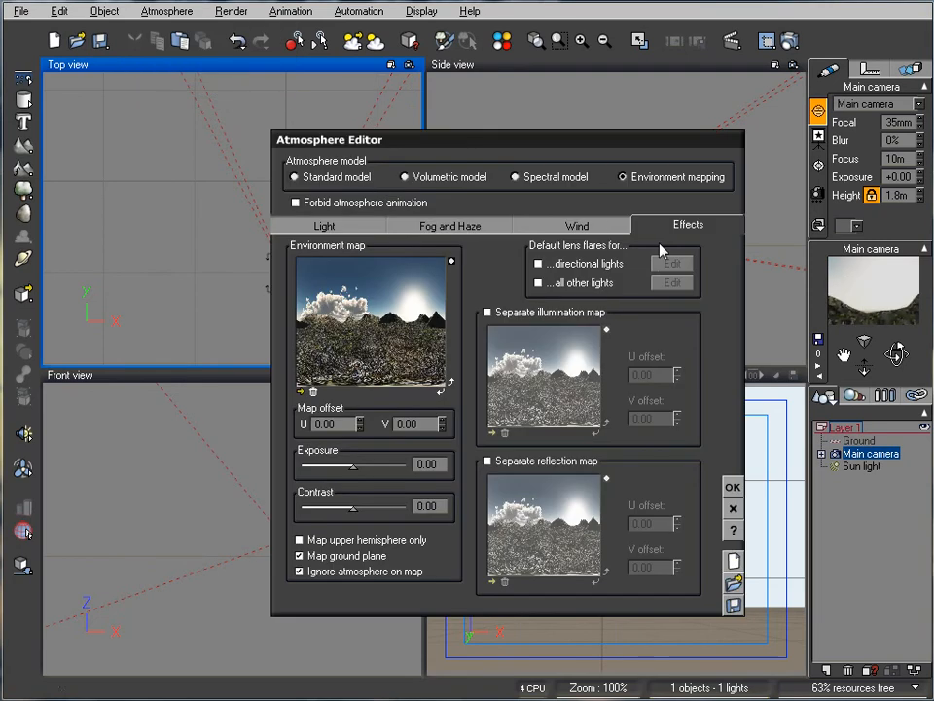
mouse_move(435, 451)
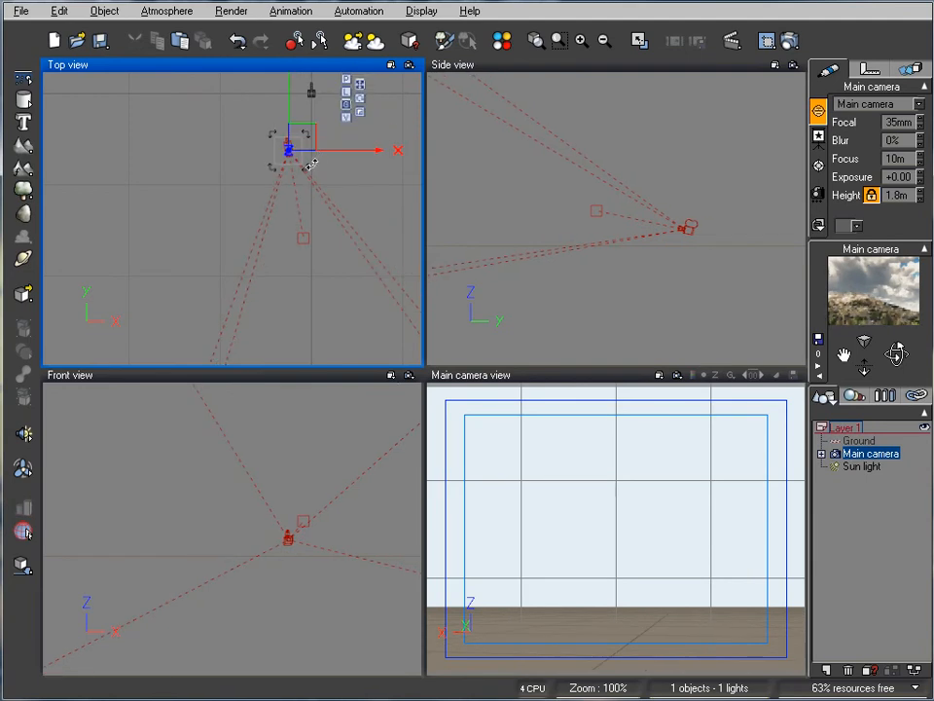
left_click_drag(290, 151, 321, 256)
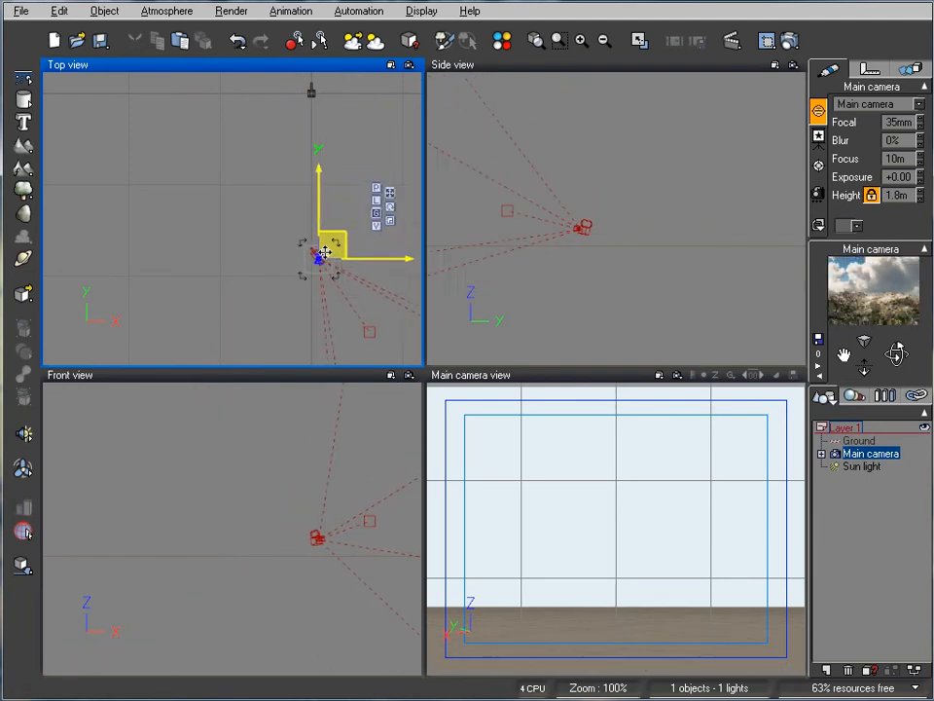
left_click_drag(321, 253, 306, 117)
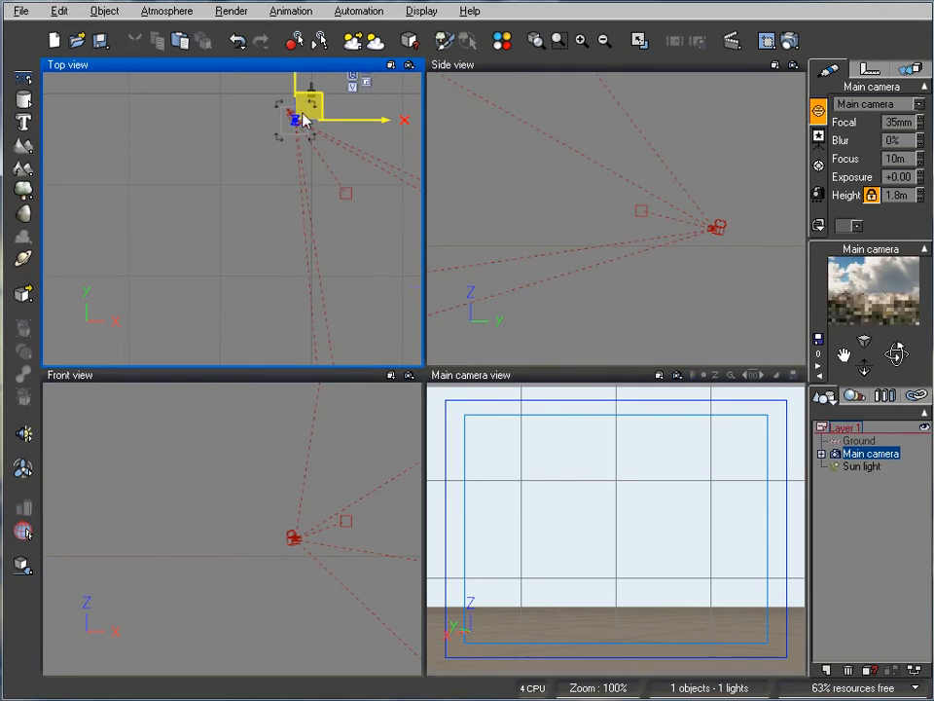
left_click_drag(307, 116, 262, 136)
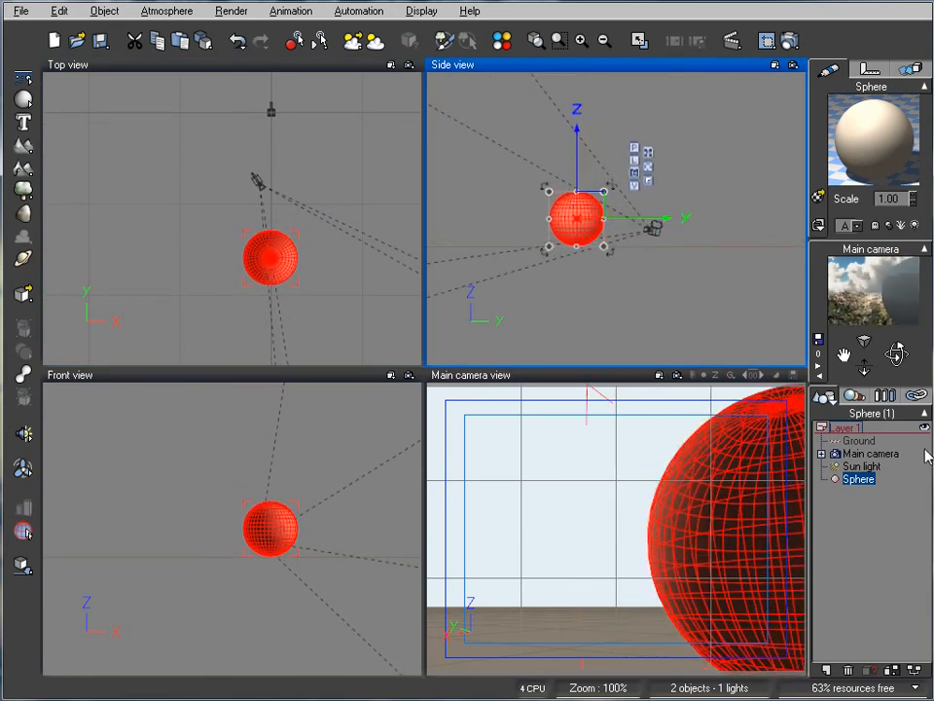
Apply a reflective mirror material from the Basic collection to the sphere
left_click(872, 453)
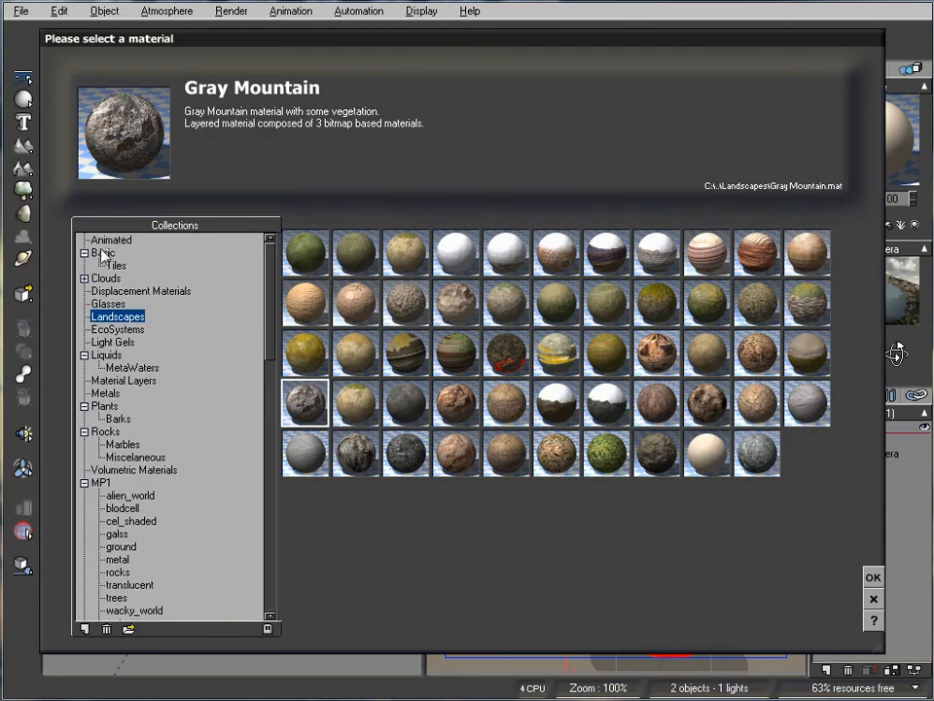
left_click(104, 252)
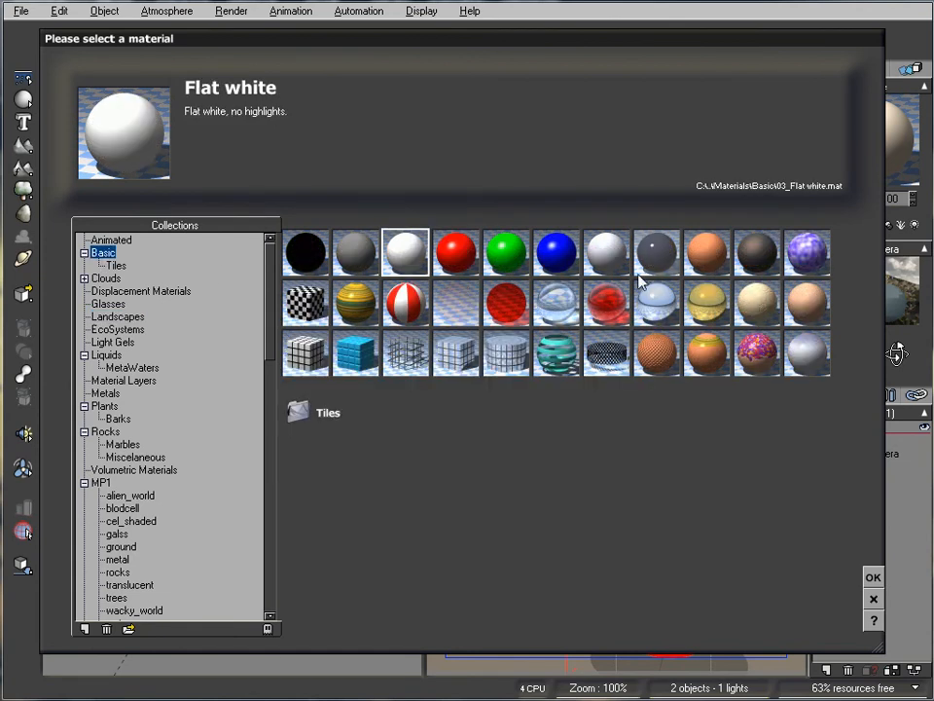
left_click(654, 303)
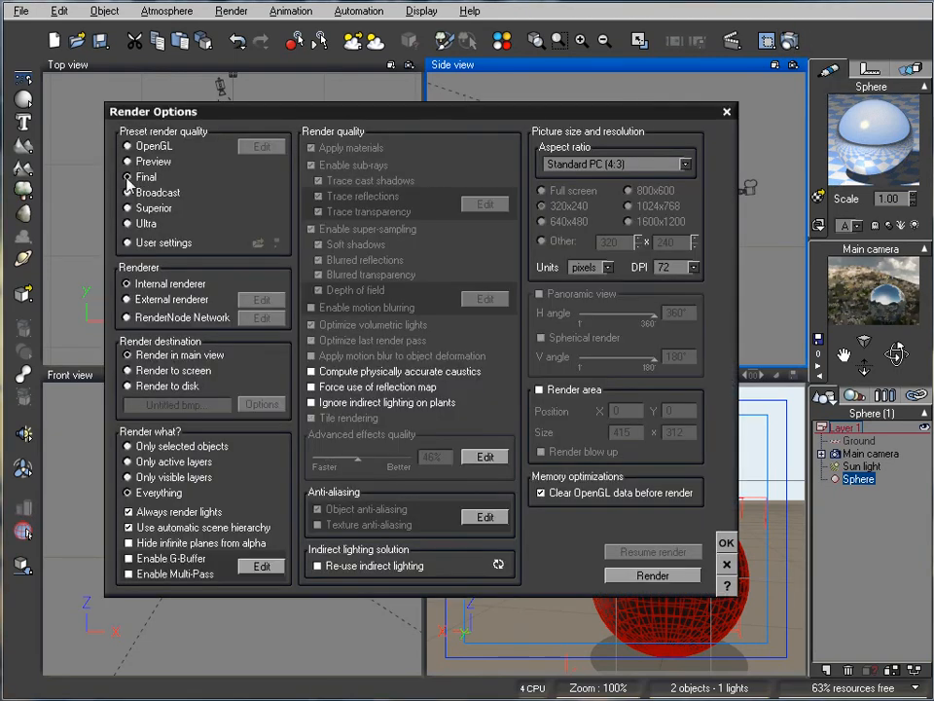
Render the mirror sphere scene using the Final quality preset
left_click(539, 240)
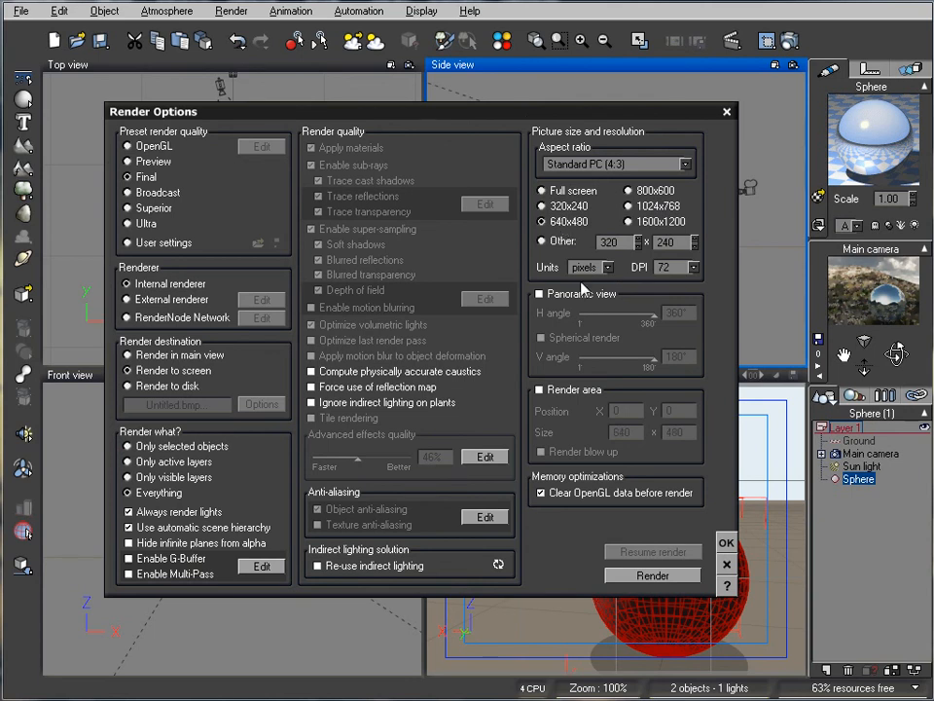
left_click(652, 575)
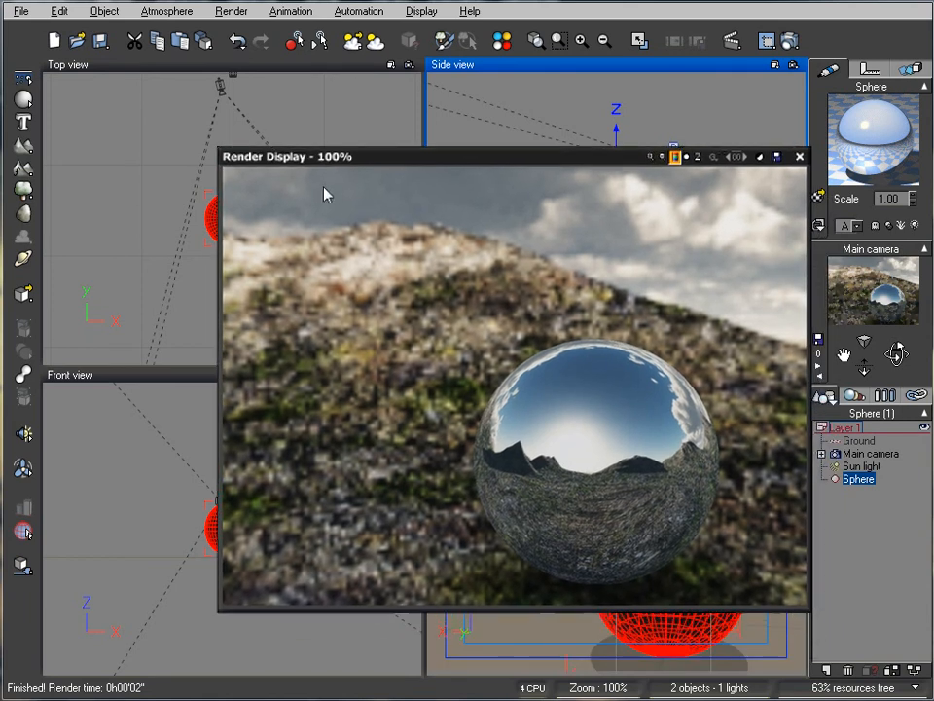
mouse_move(493, 255)
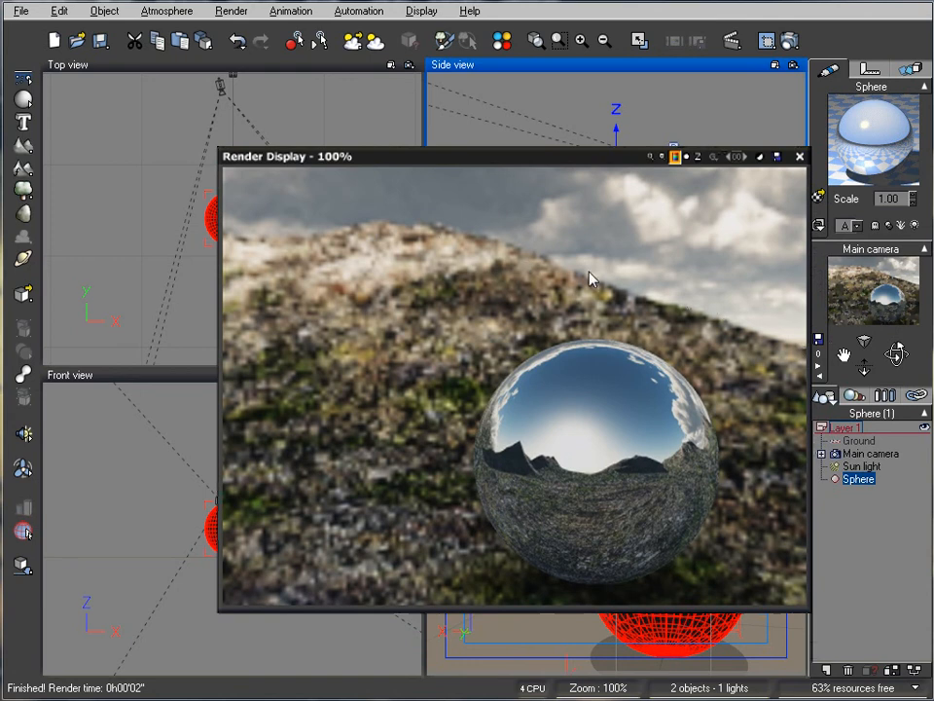
mouse_move(779, 350)
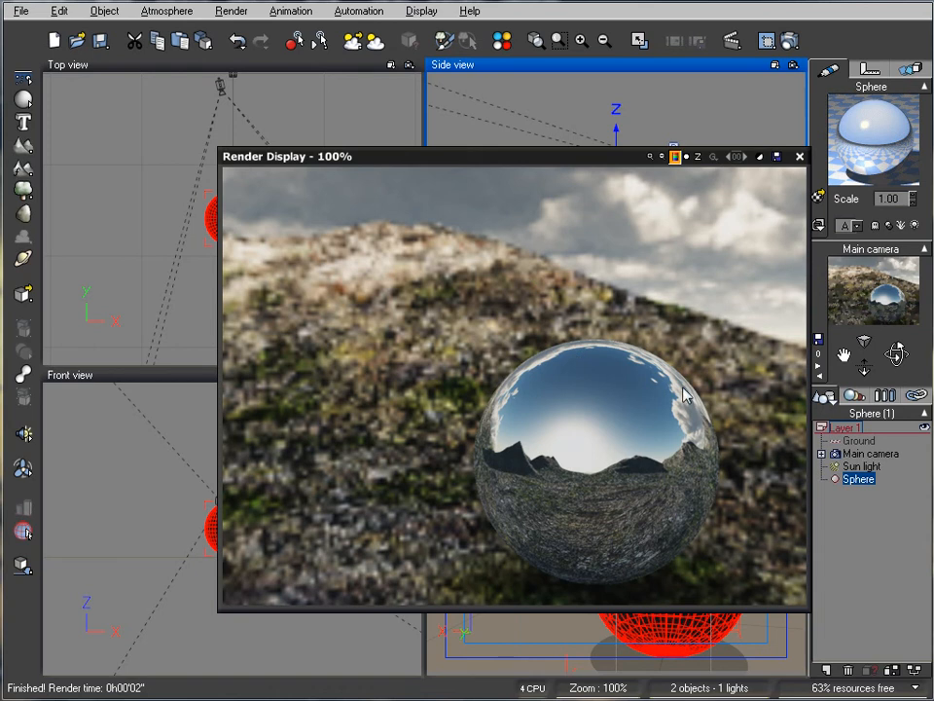
mouse_move(787, 339)
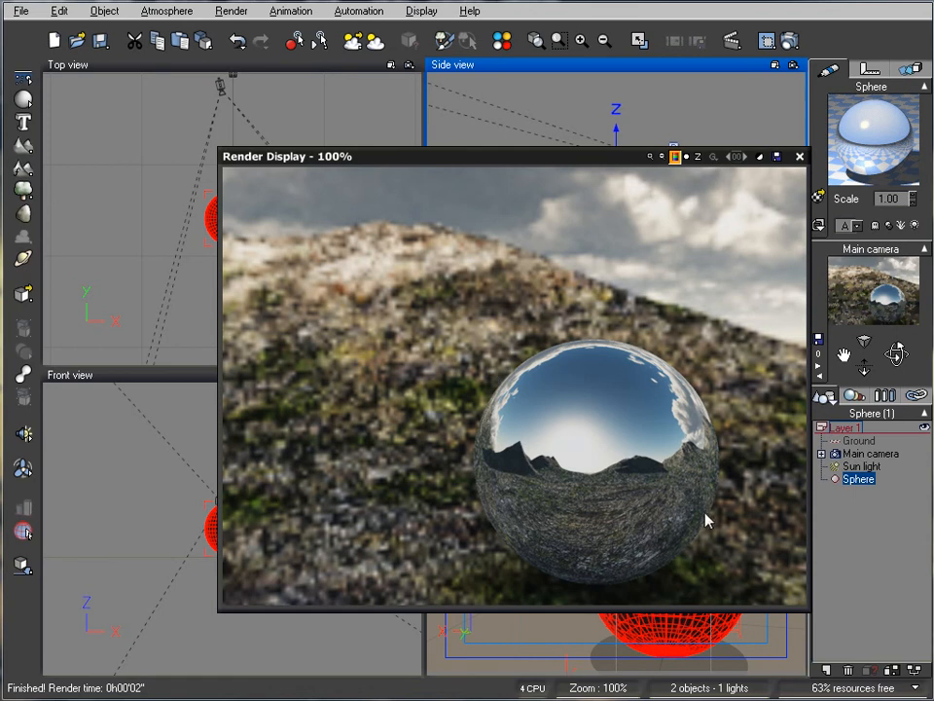
mouse_move(521, 486)
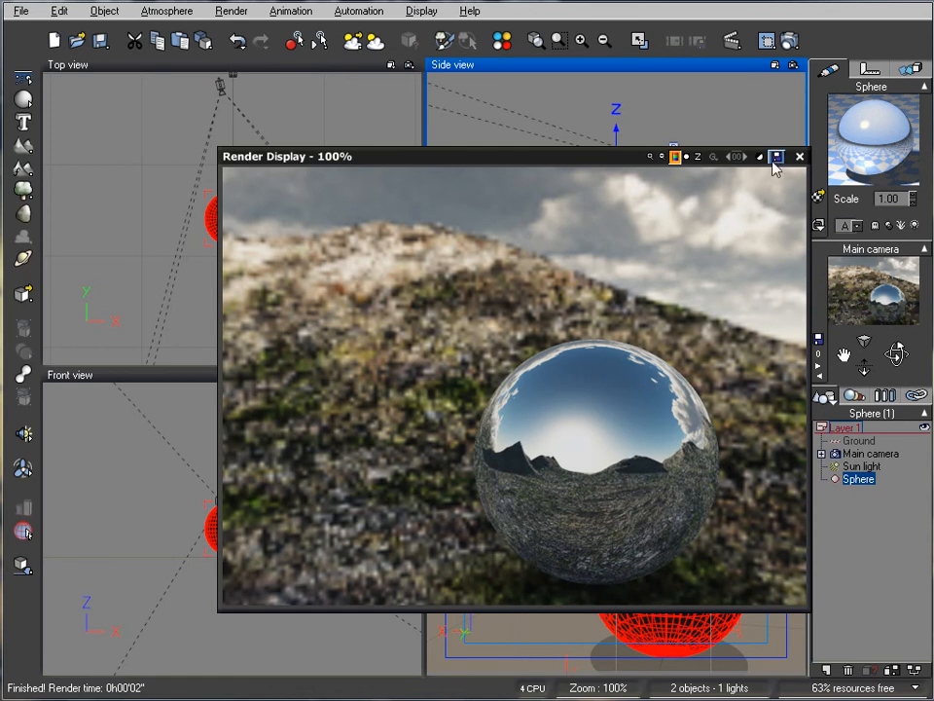
Close the rendered image and select the Main camera for repositioning
left_click(799, 156)
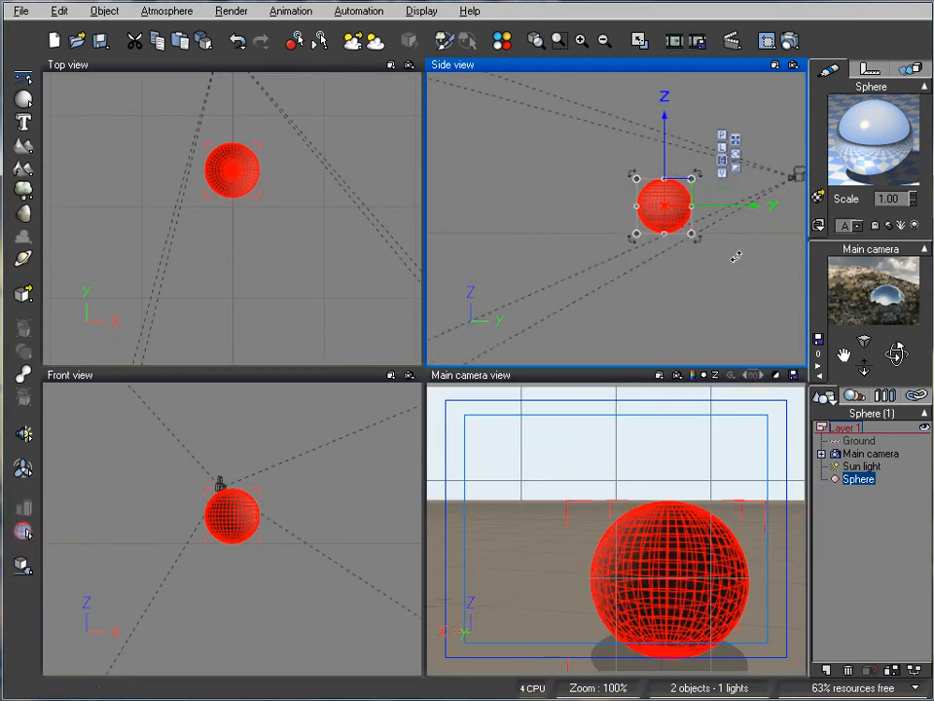
left_click(871, 454)
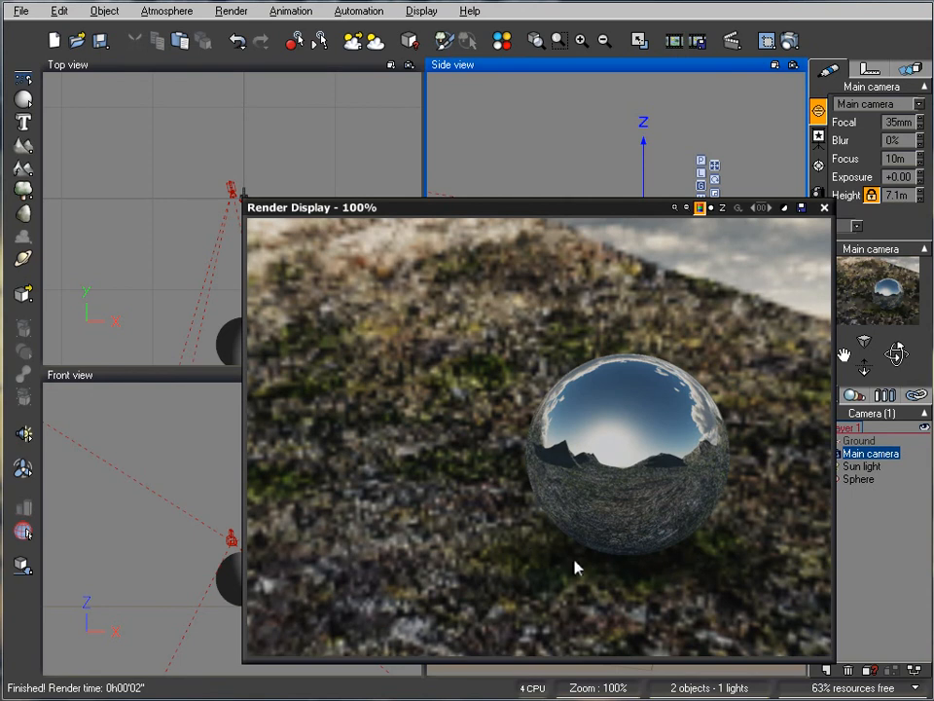
mouse_move(678, 565)
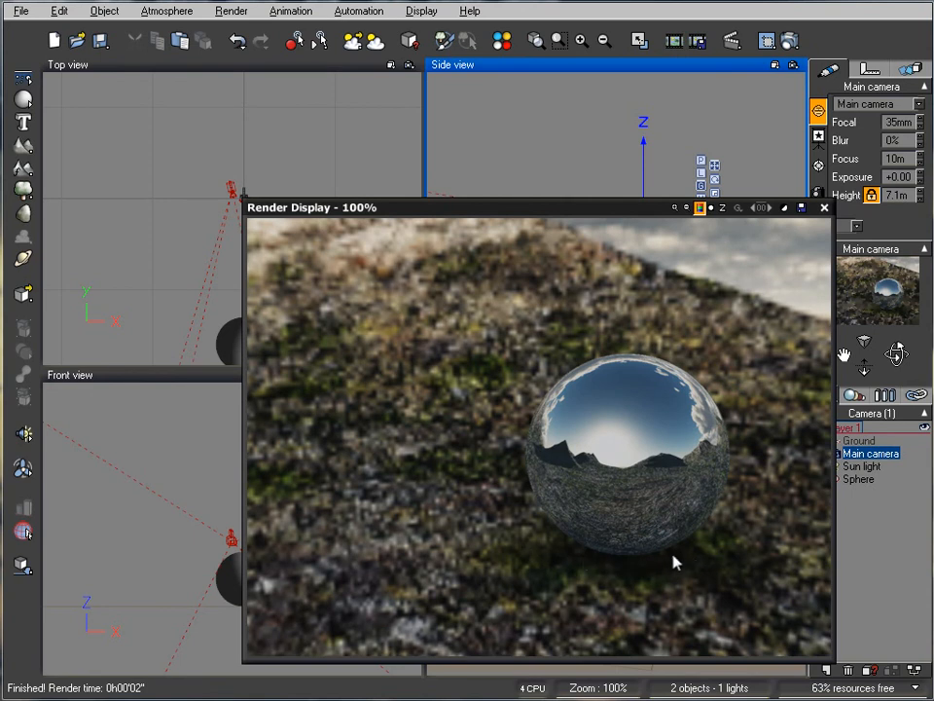
mouse_move(477, 518)
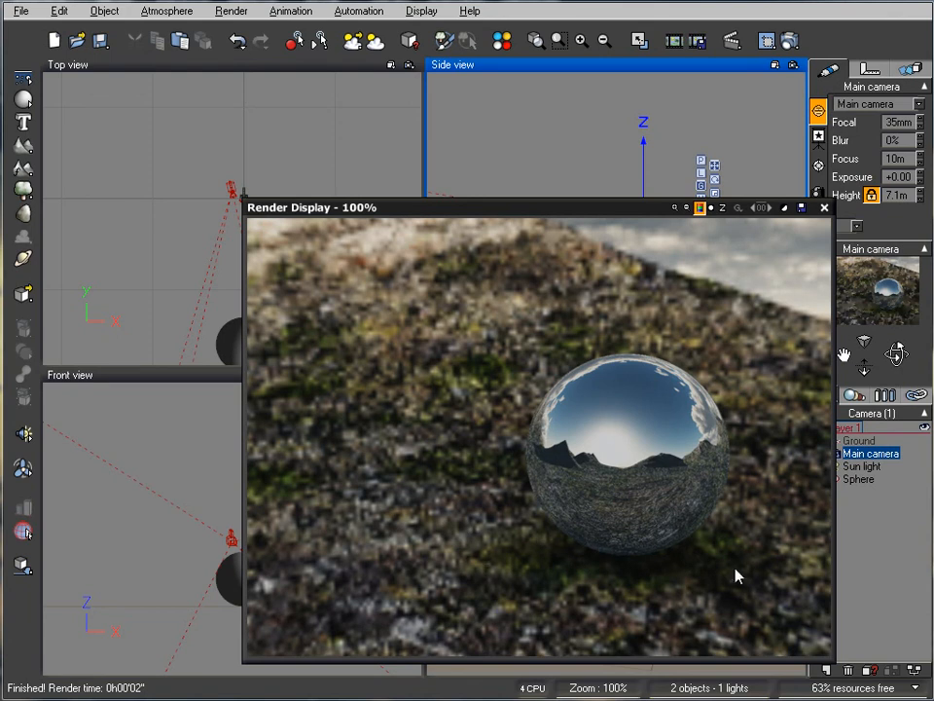
mouse_move(473, 433)
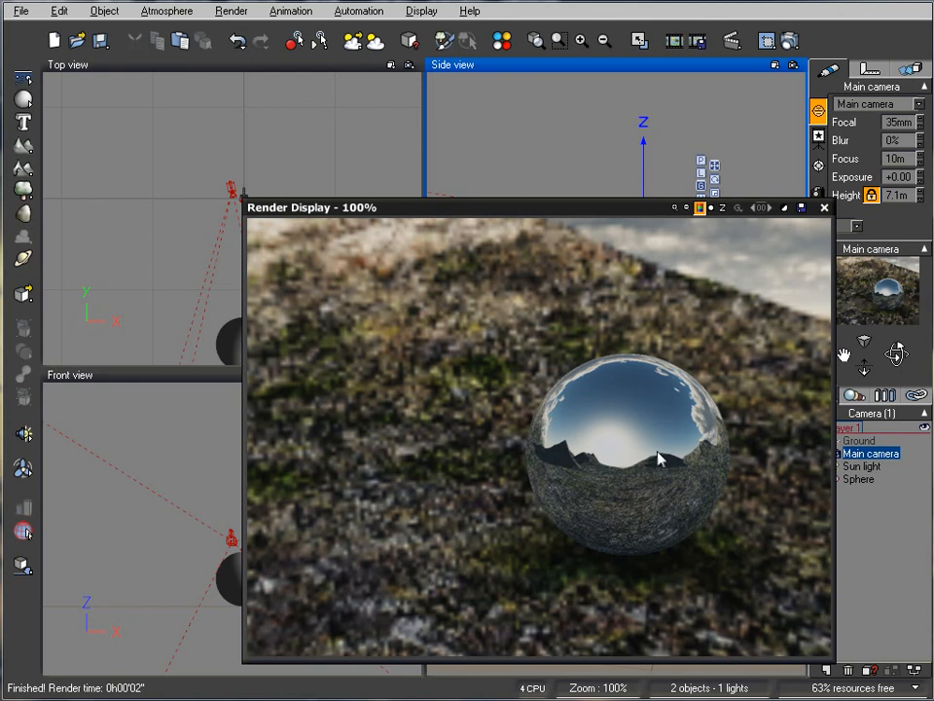
mouse_move(634, 451)
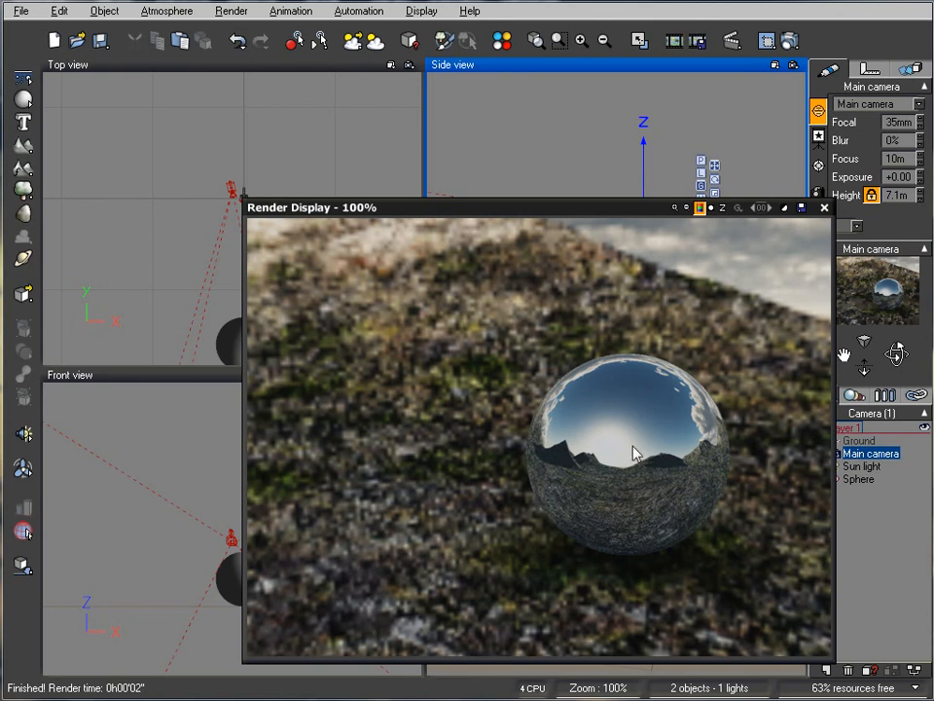
mouse_move(708, 373)
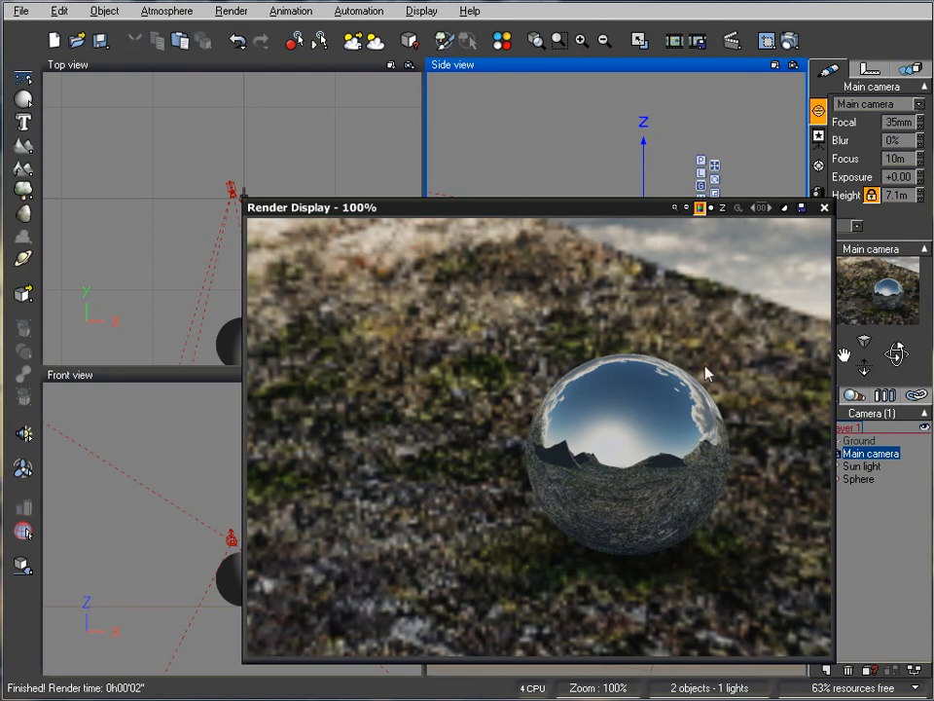
mouse_move(732, 353)
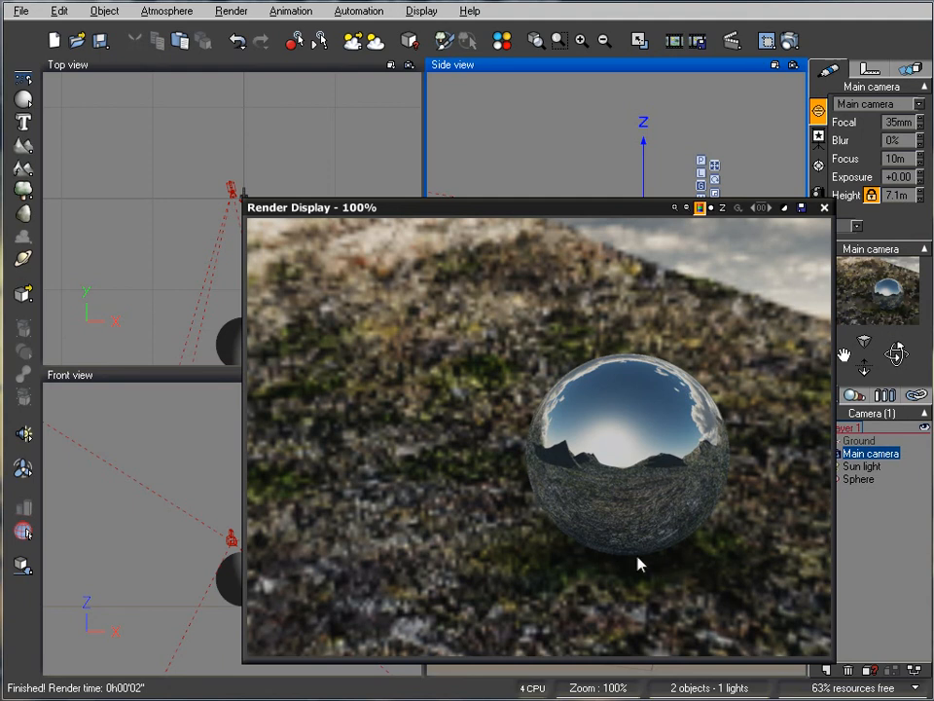
mouse_move(602, 570)
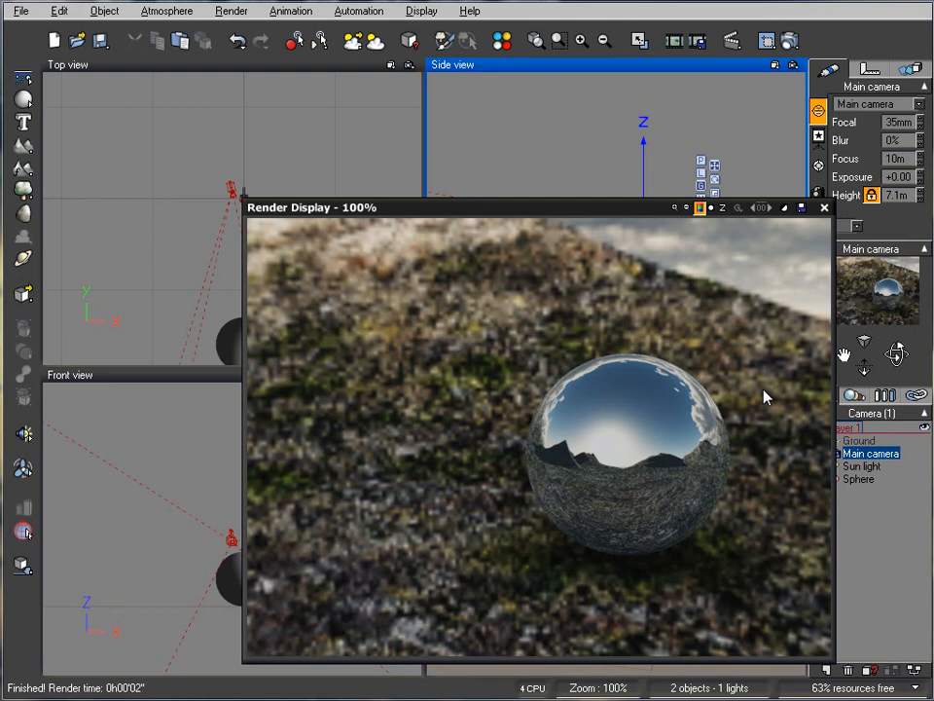
mouse_move(109, 488)
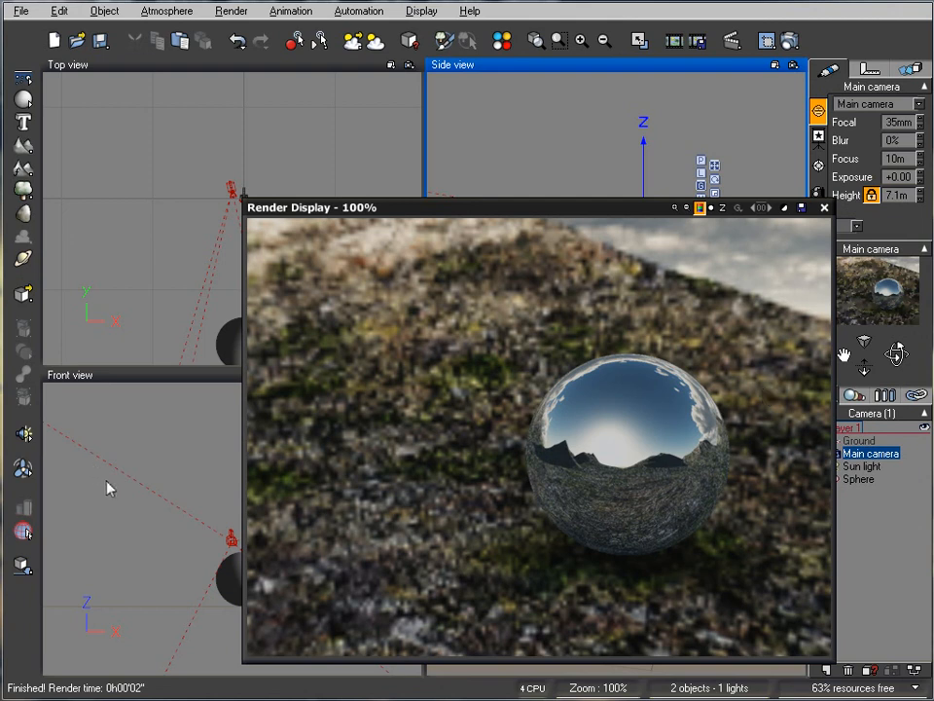